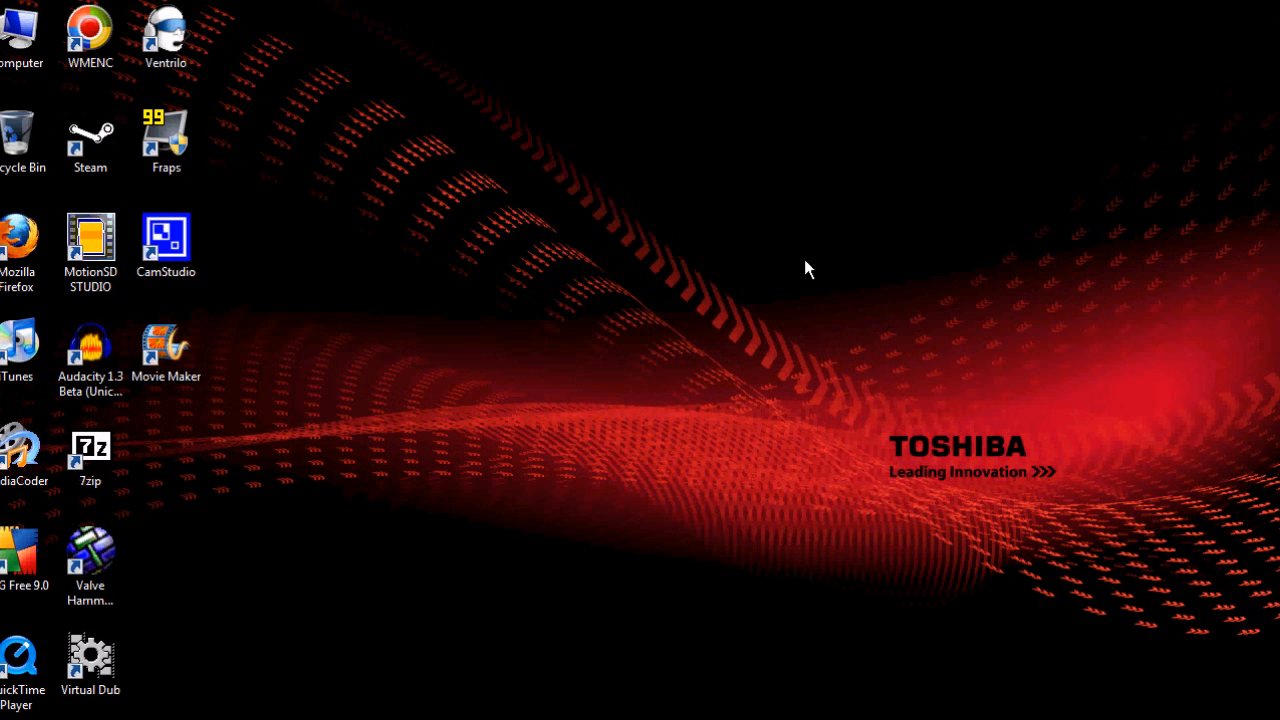
mouse_move(370, 554)
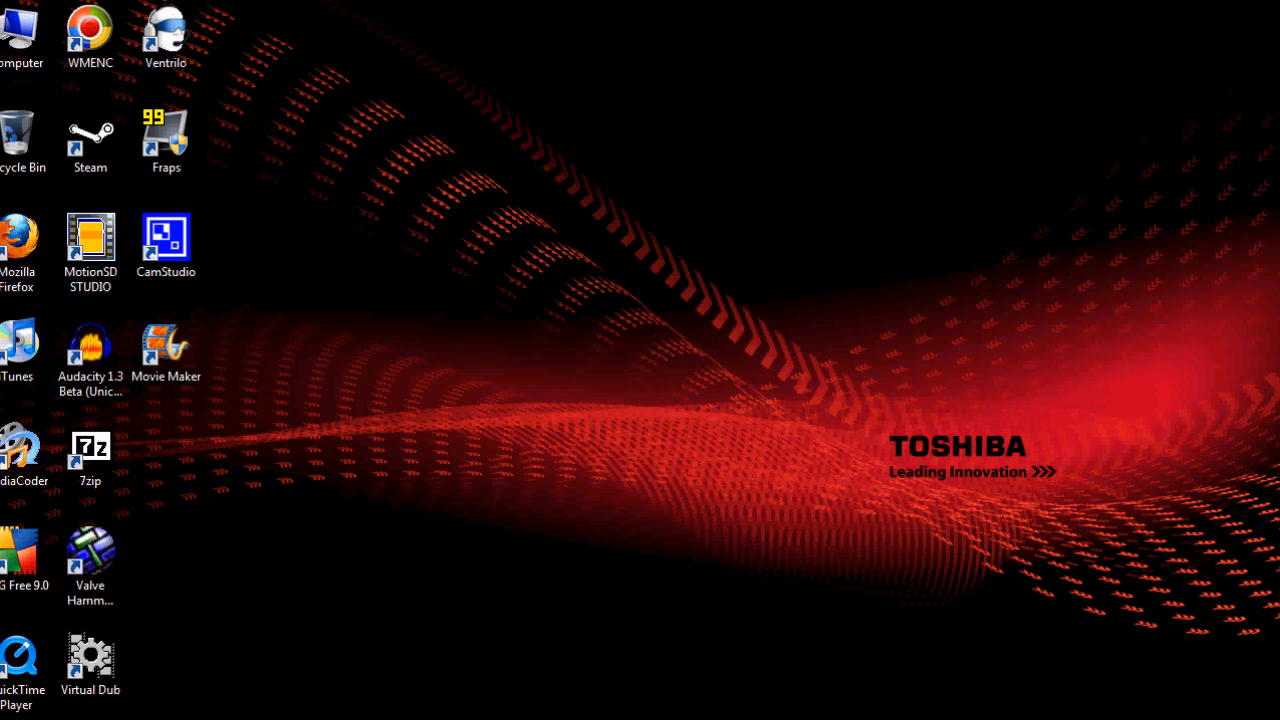
Step: Launch Mozilla Firefox from the desktop shortcut showing the MarkC fix blog post
double_click(18, 240)
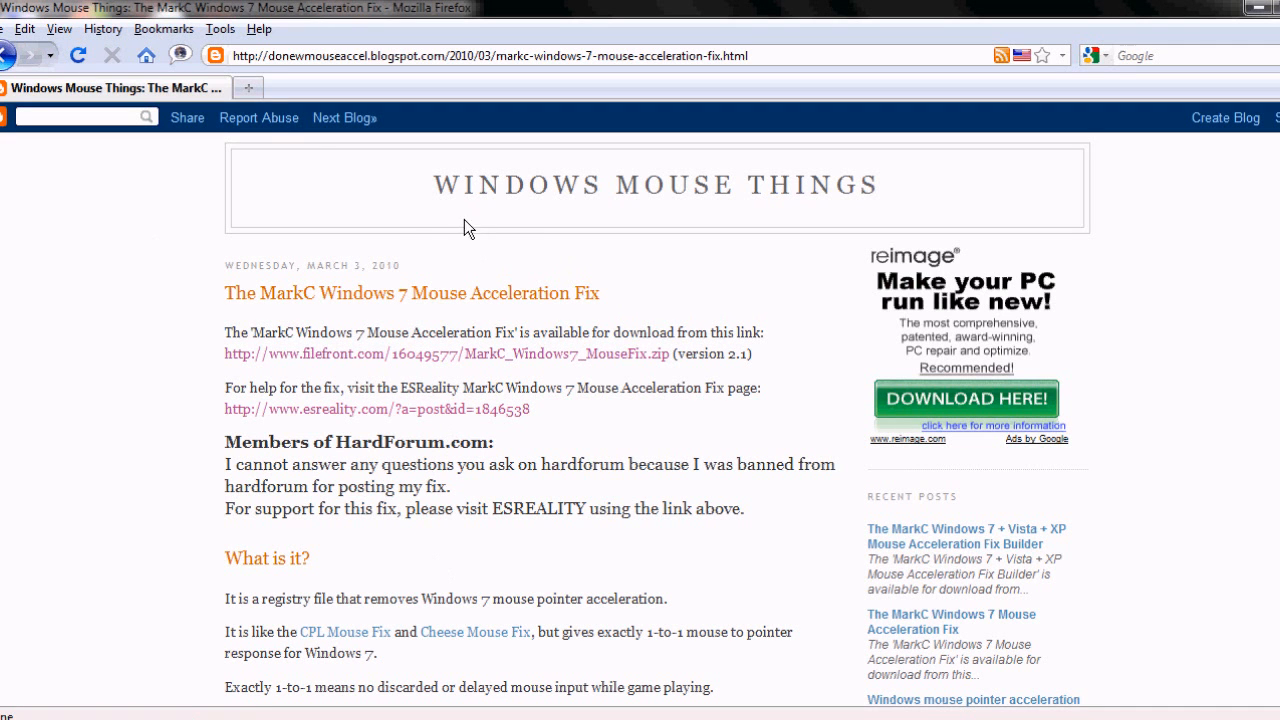
mouse_move(219, 28)
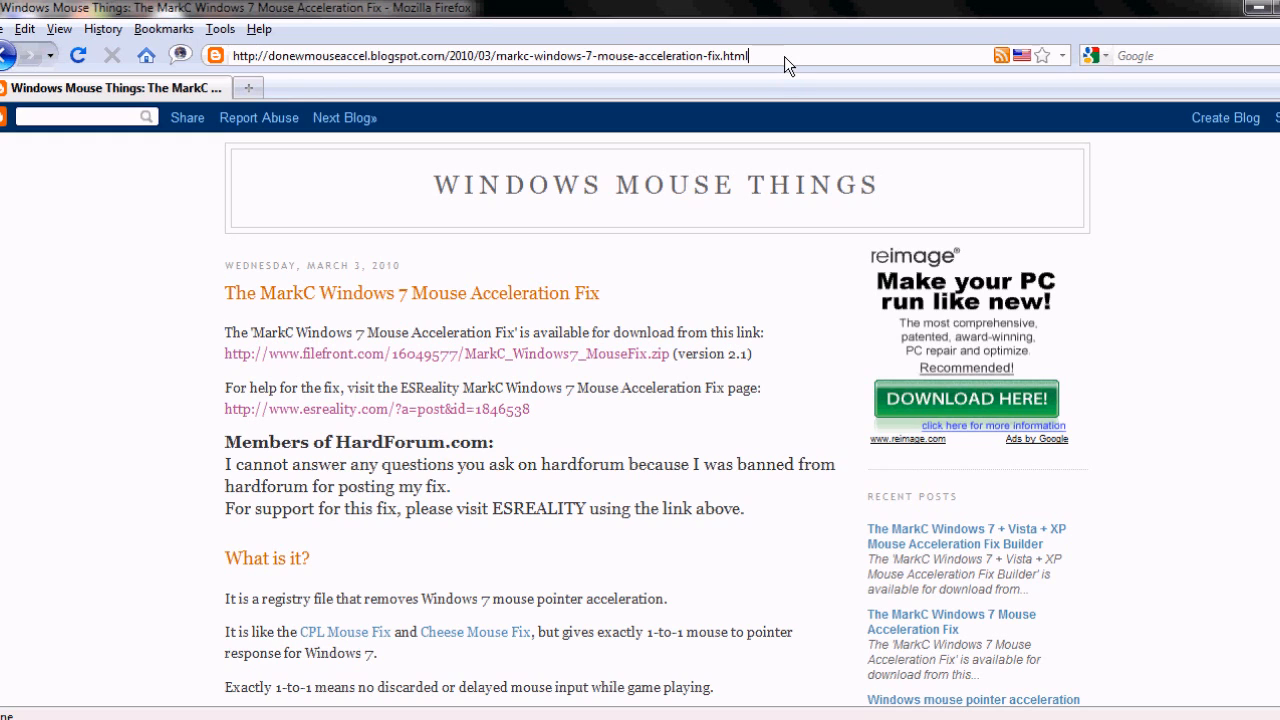
mouse_move(278, 318)
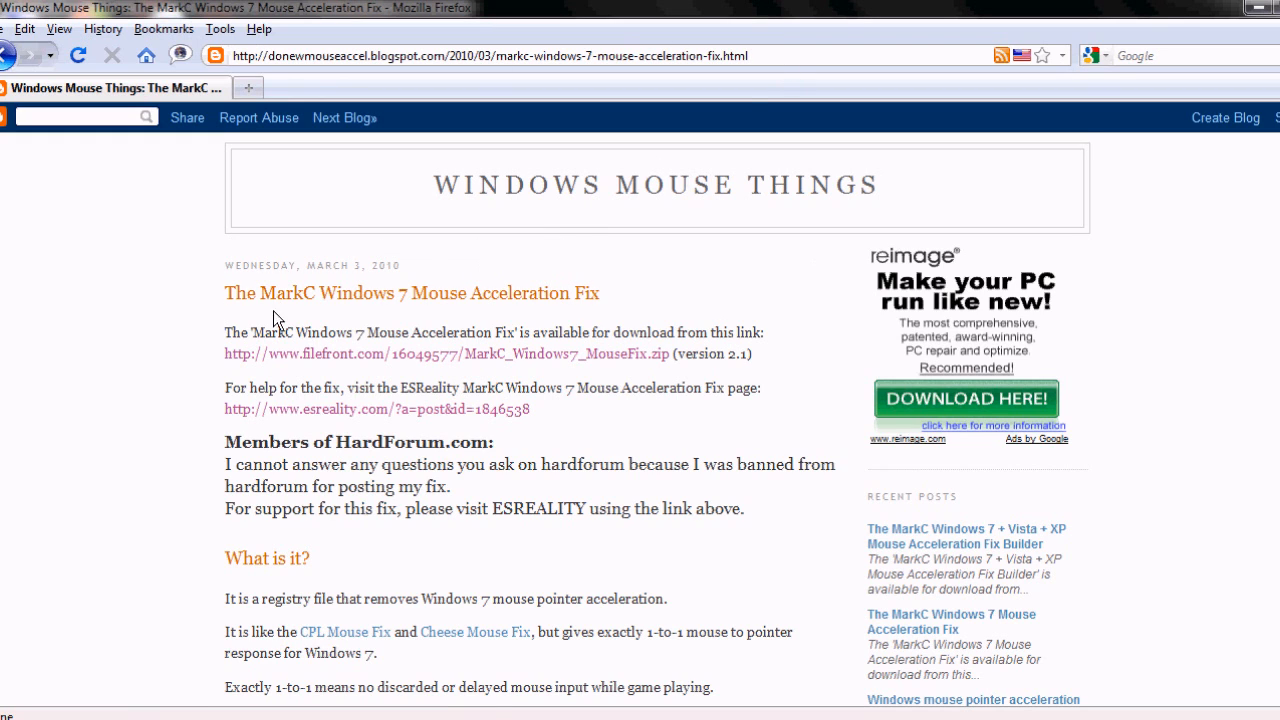
mouse_move(287, 354)
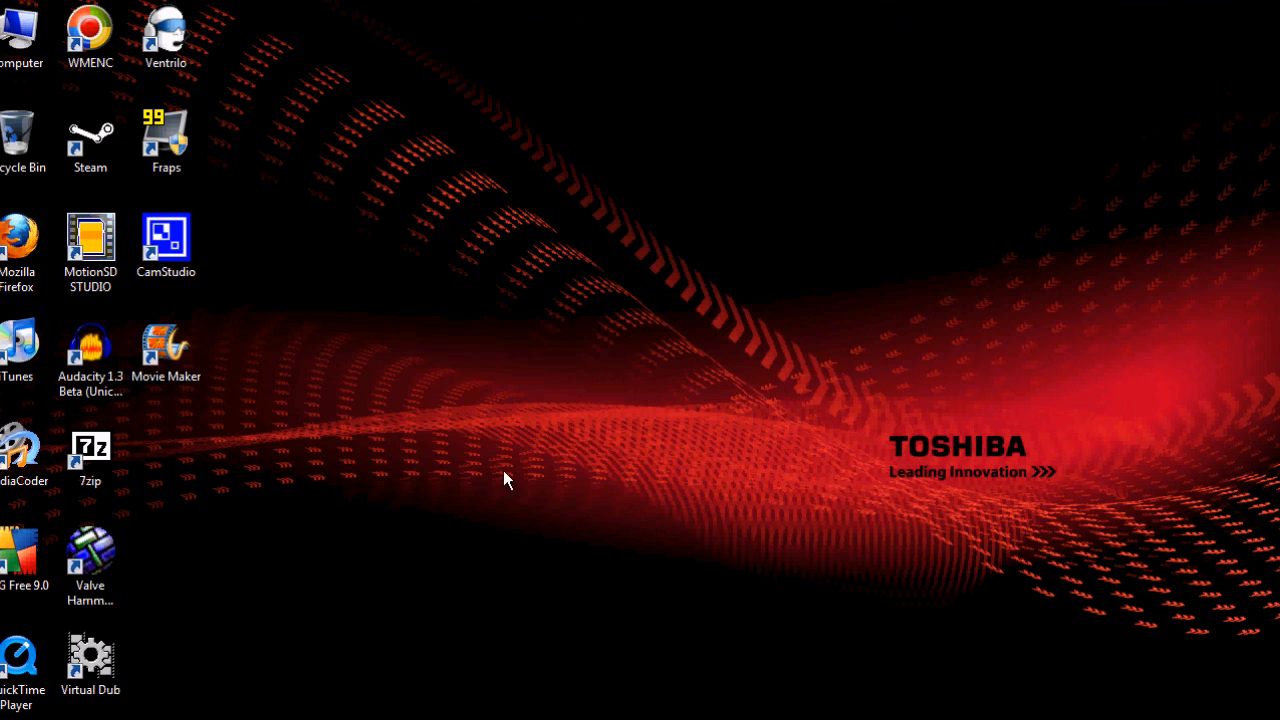
mouse_move(455, 532)
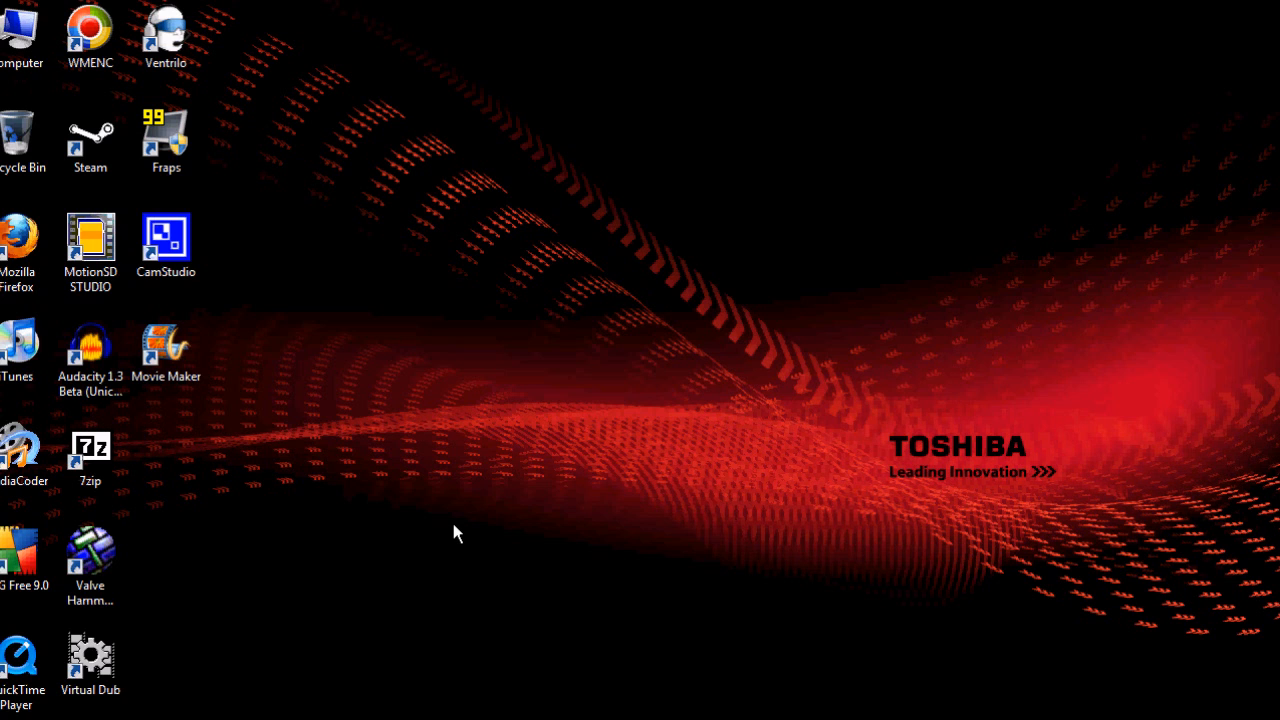
Step: Reach the Hardware and Sound page of Control Panel from the Start menu
click(5, 715)
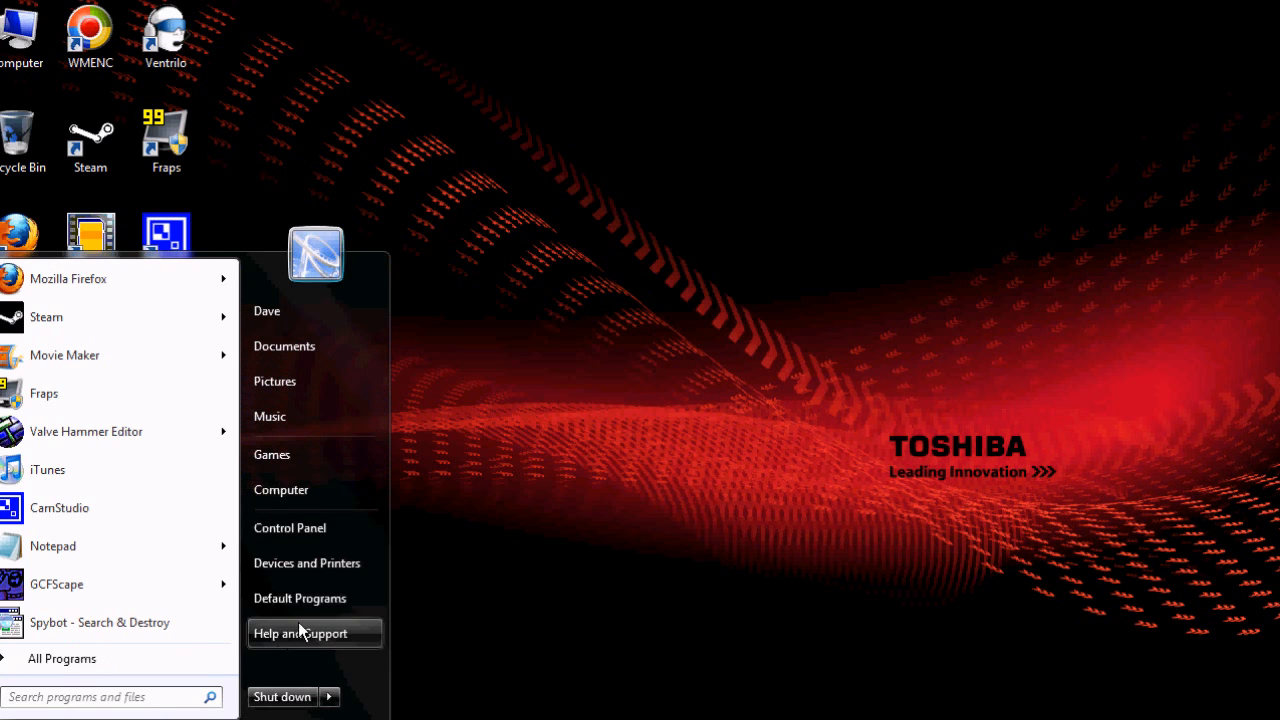
click(290, 527)
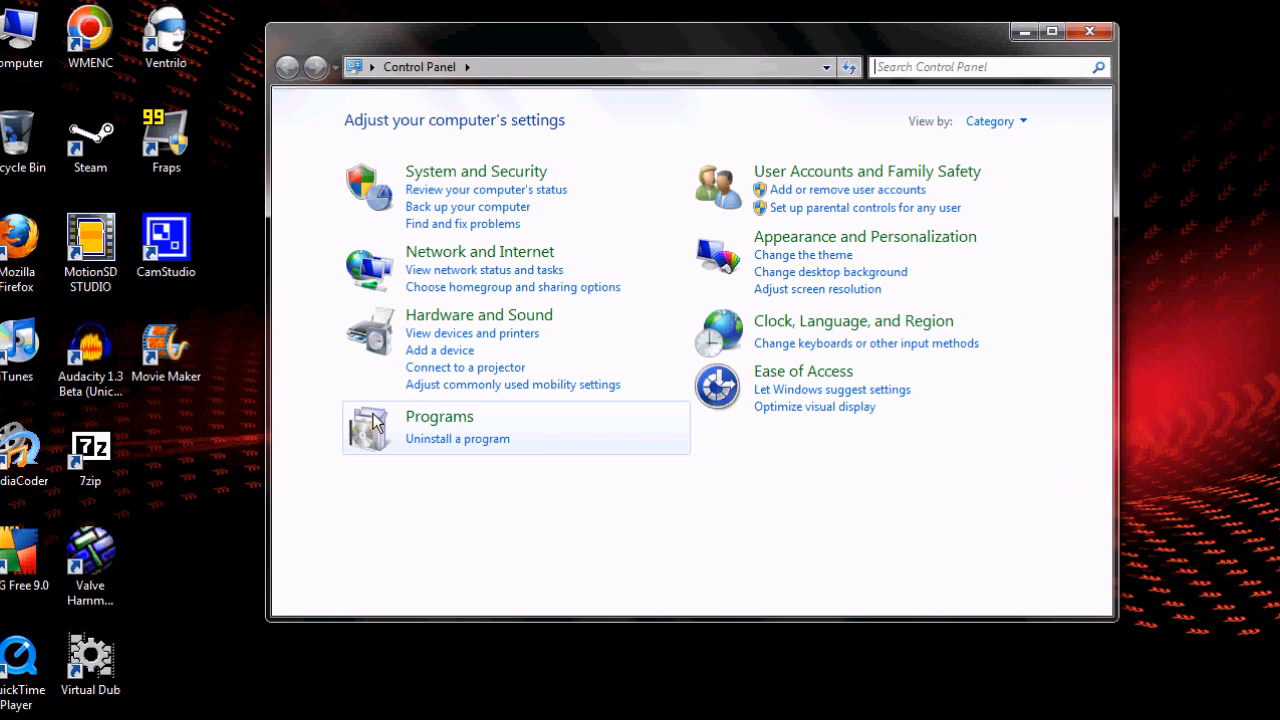
mouse_move(463, 413)
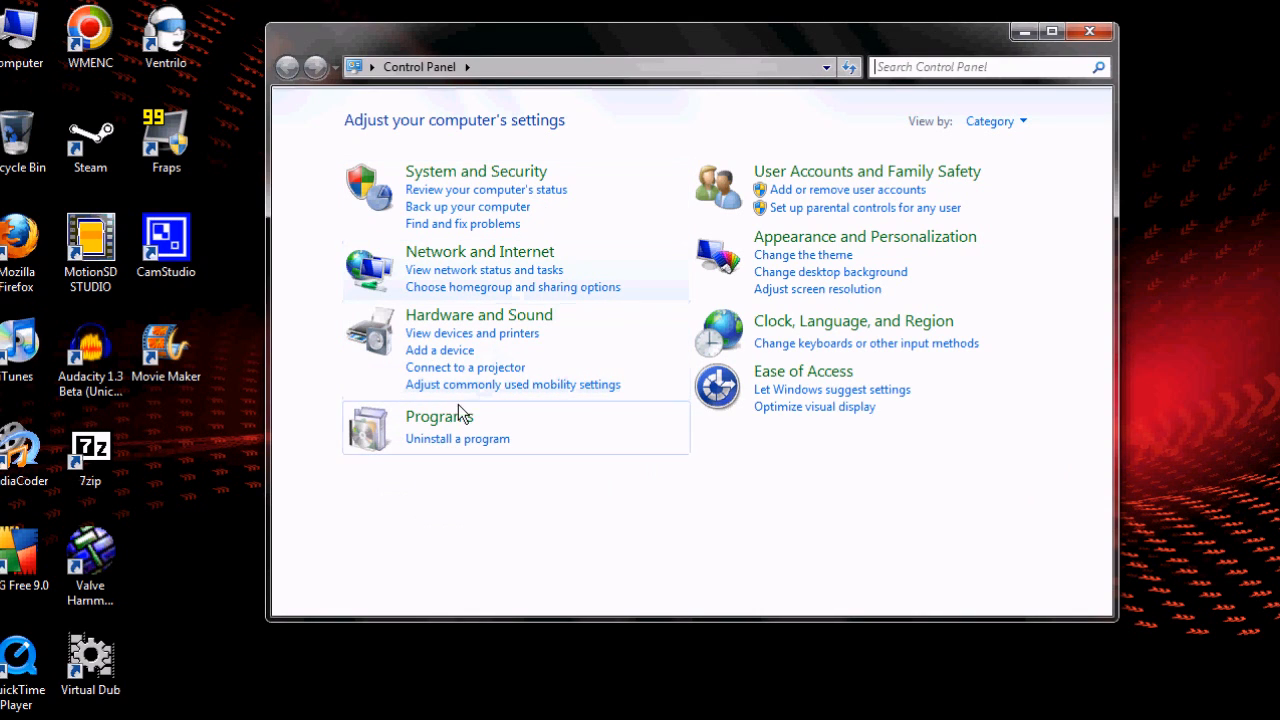
mouse_move(470, 323)
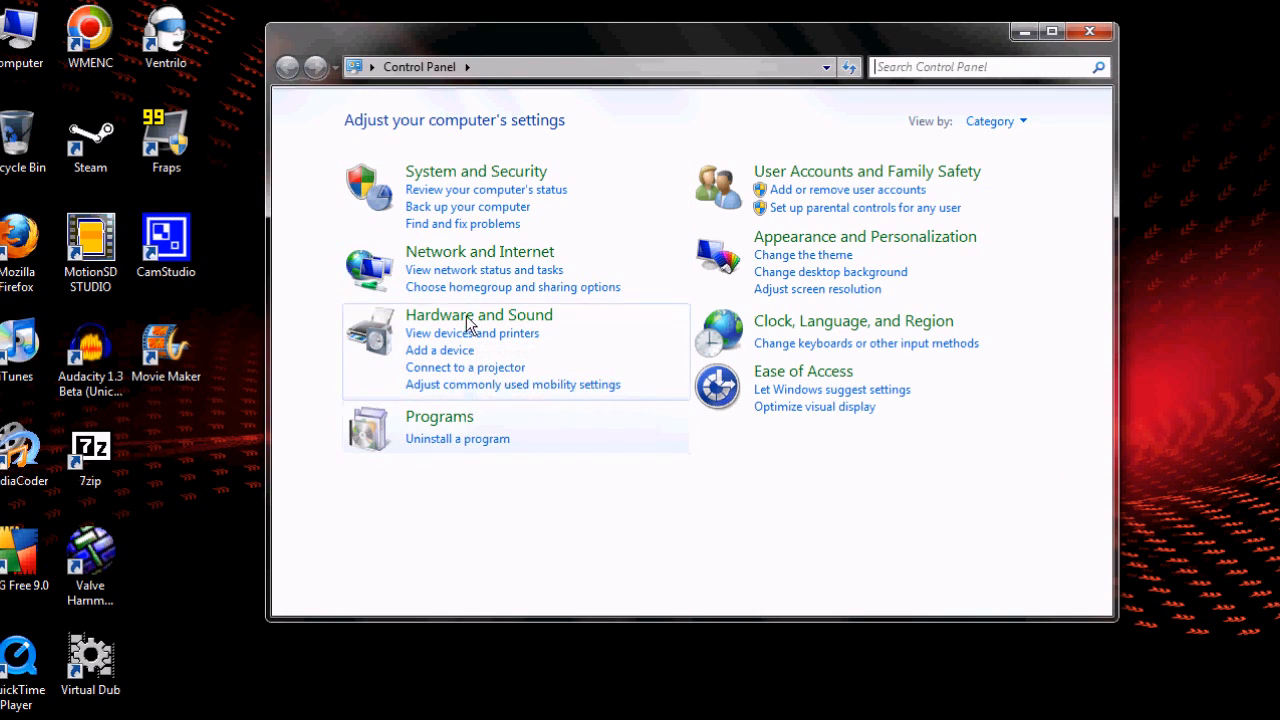
mouse_move(686, 328)
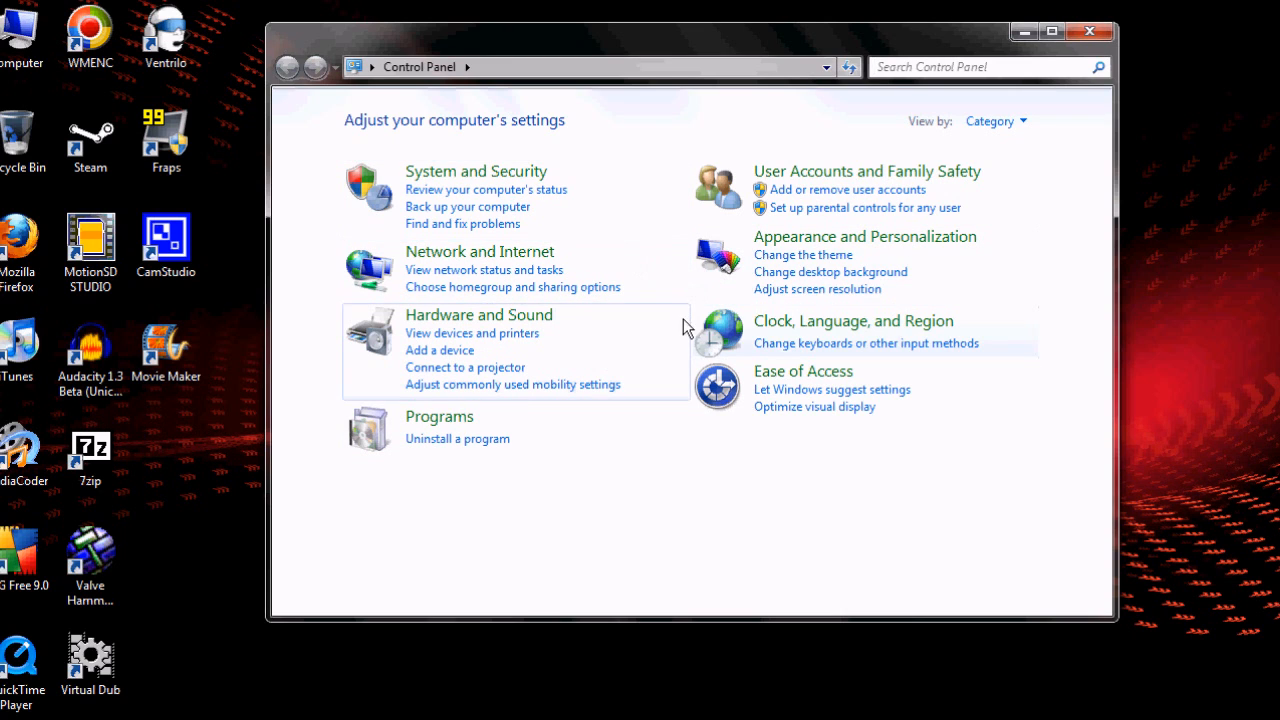
mouse_move(479, 315)
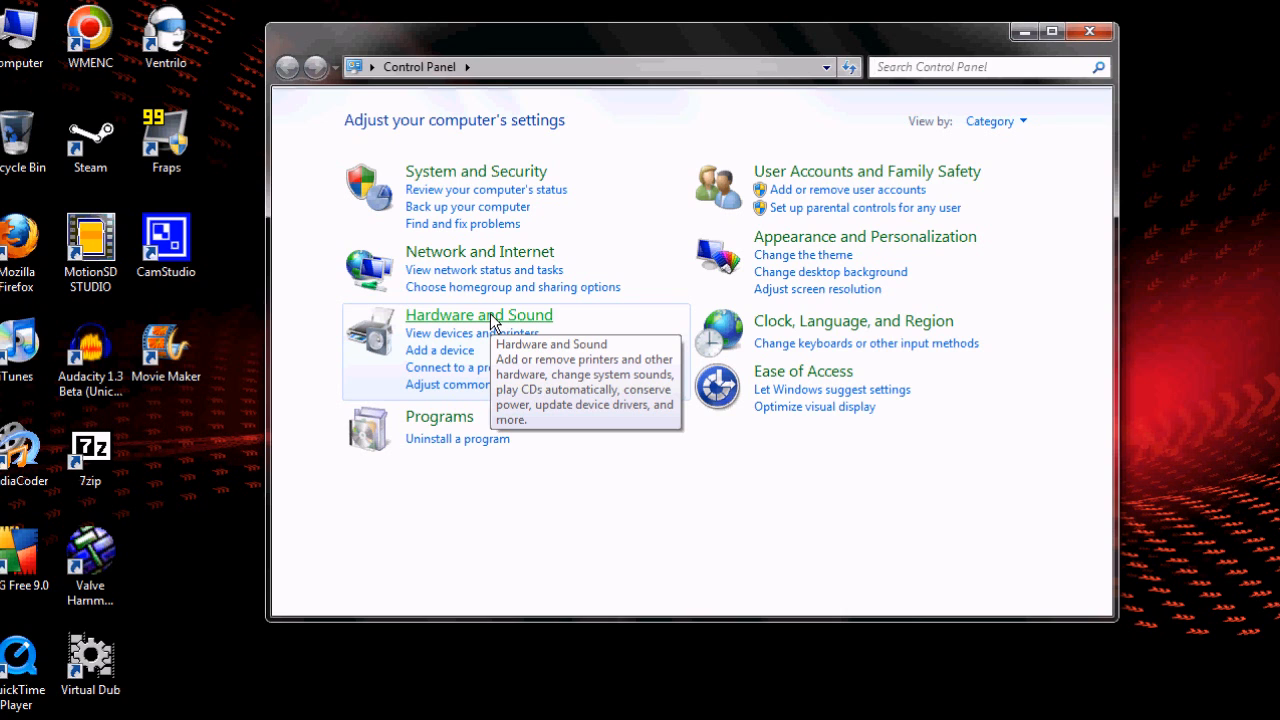
click(479, 314)
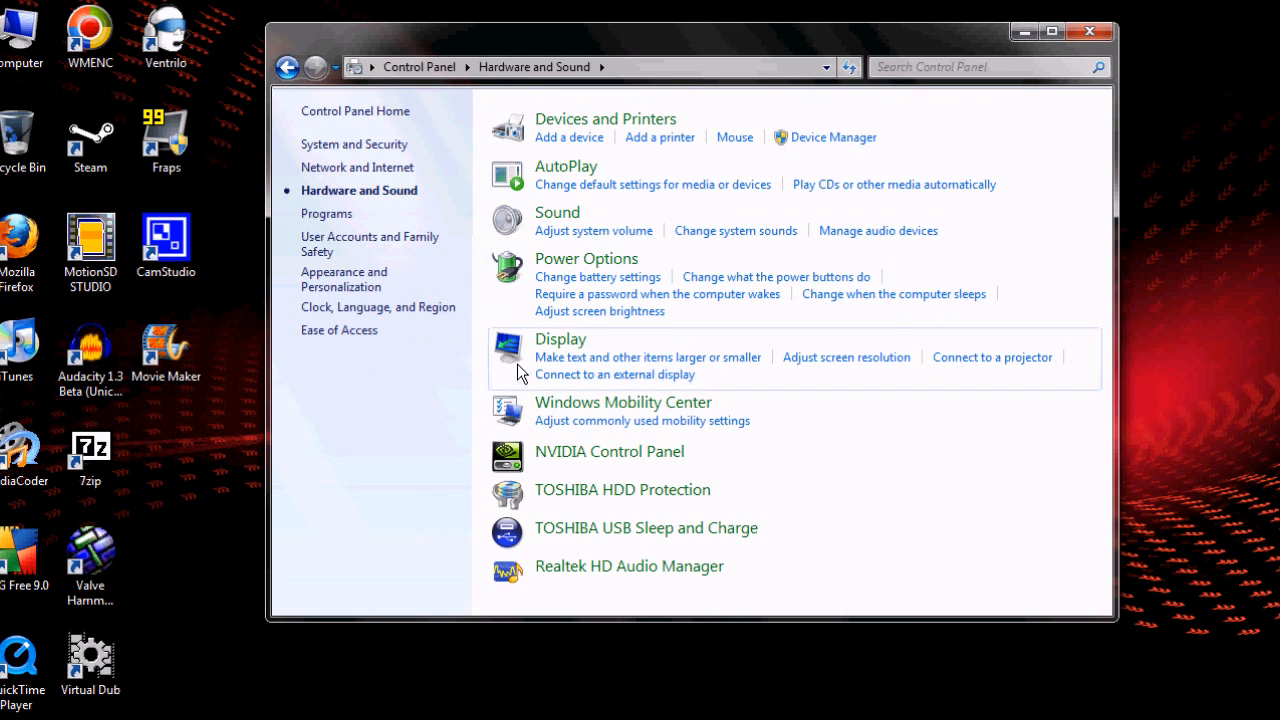
mouse_move(801, 140)
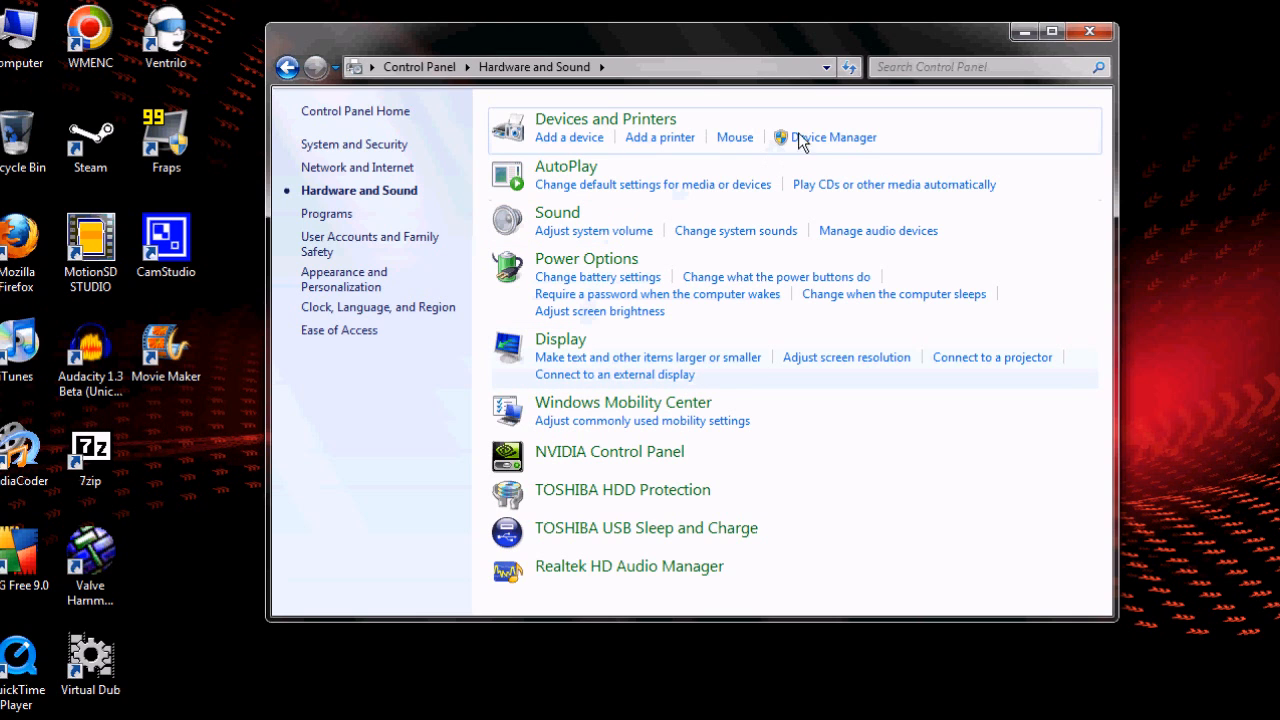
Step: In Mouse Properties Pointer Options, center pointer speed and enable Enhance pointer precision
click(734, 137)
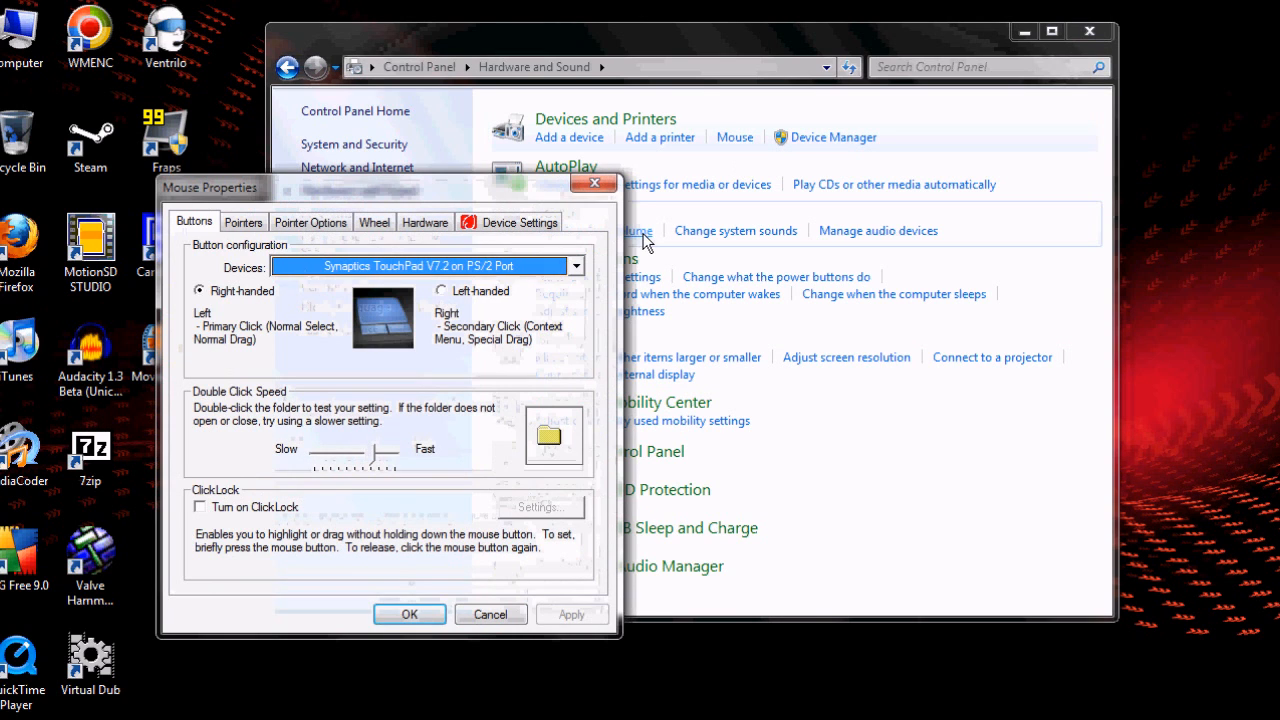
click(243, 221)
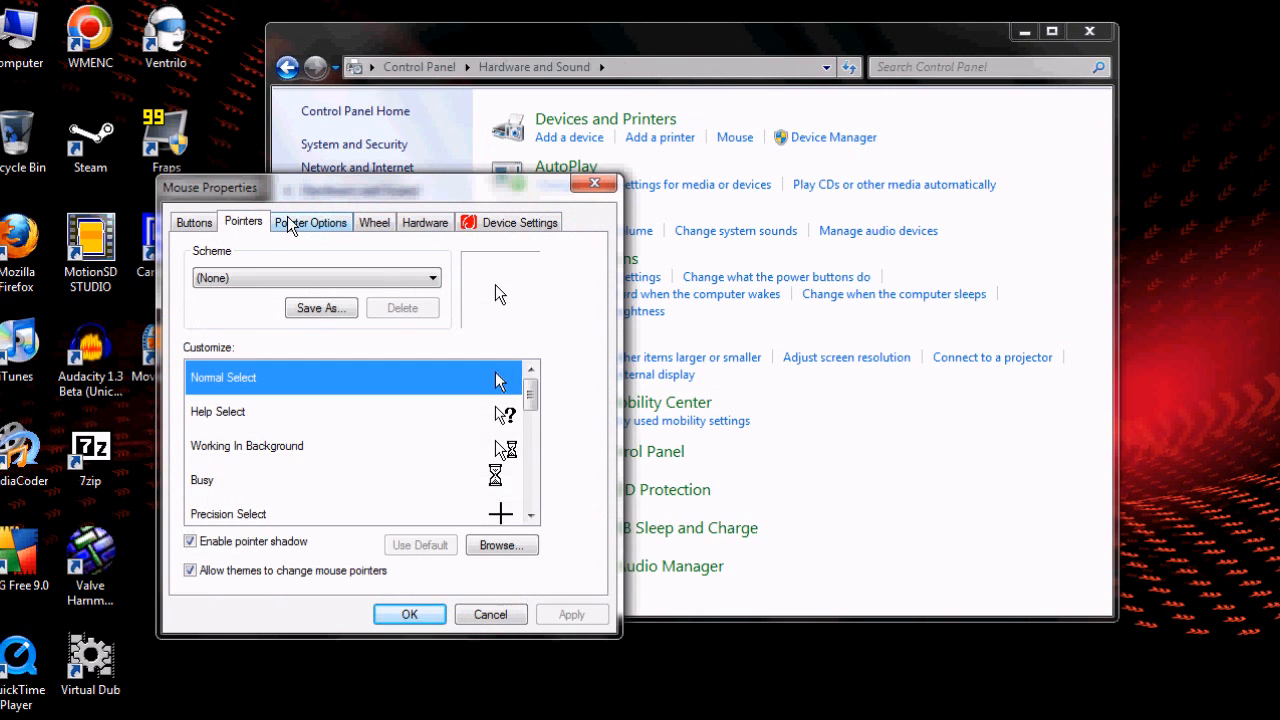
click(310, 221)
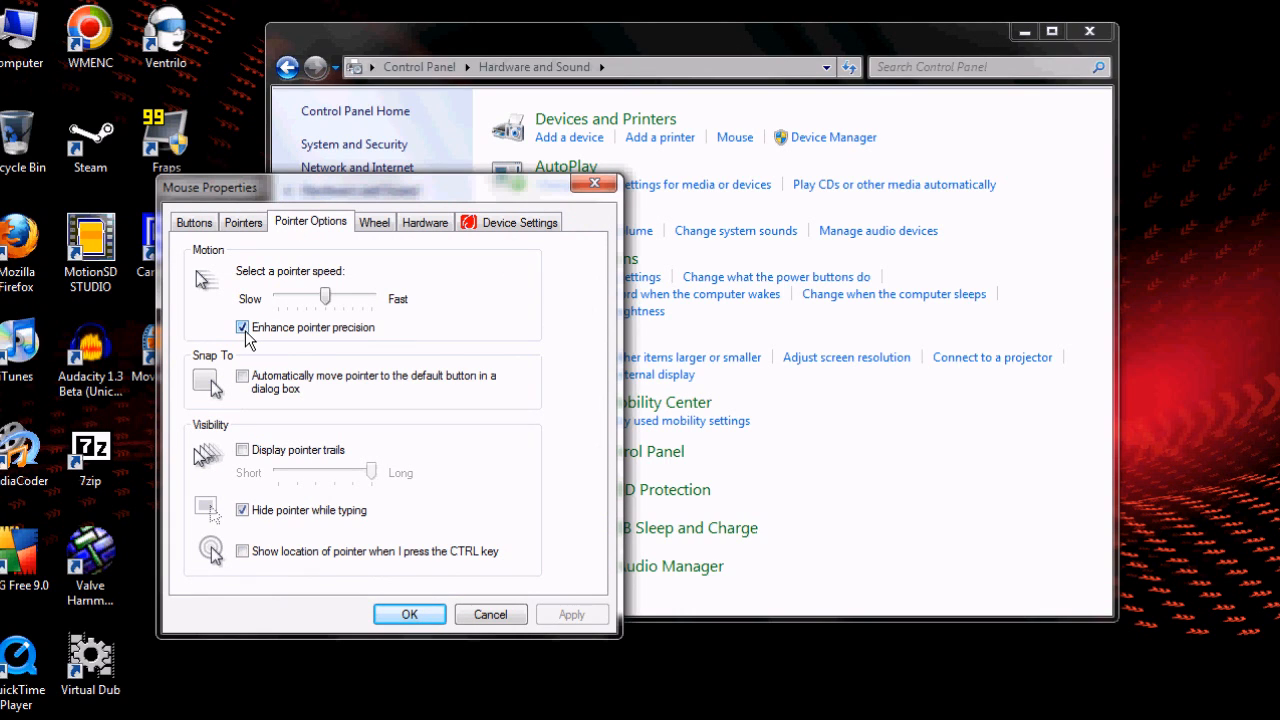
click(242, 327)
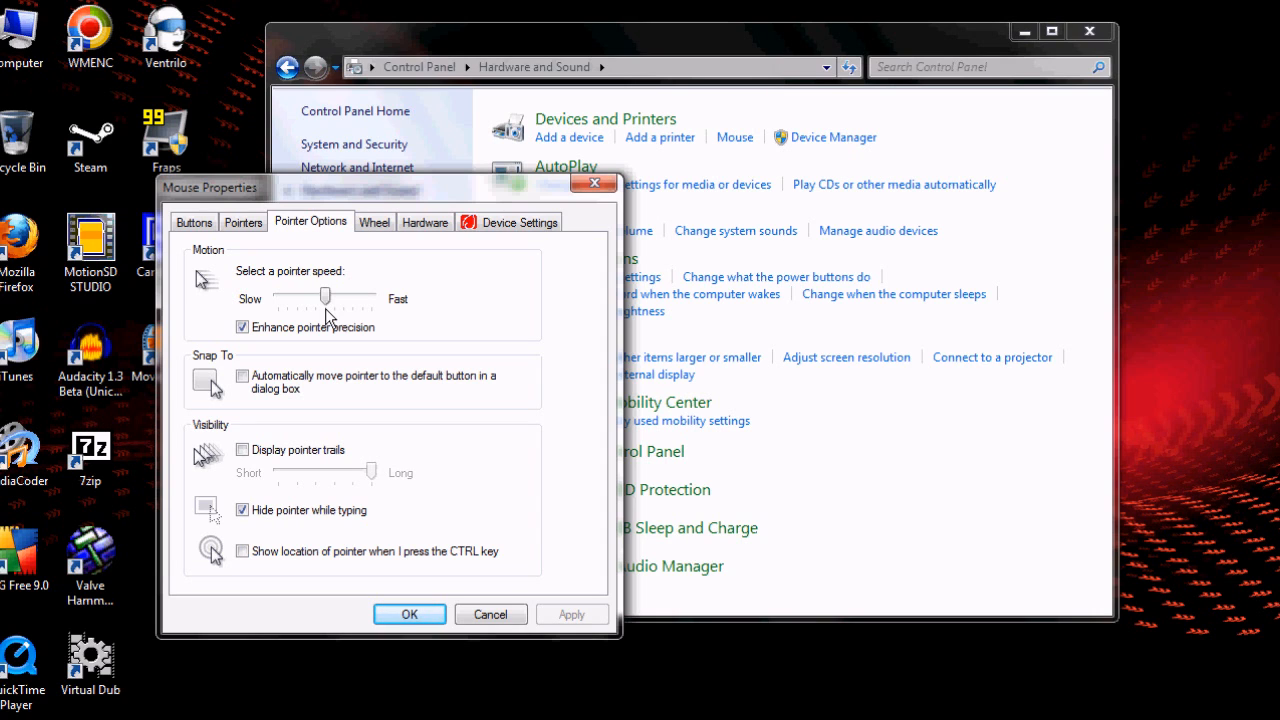
mouse_move(409, 614)
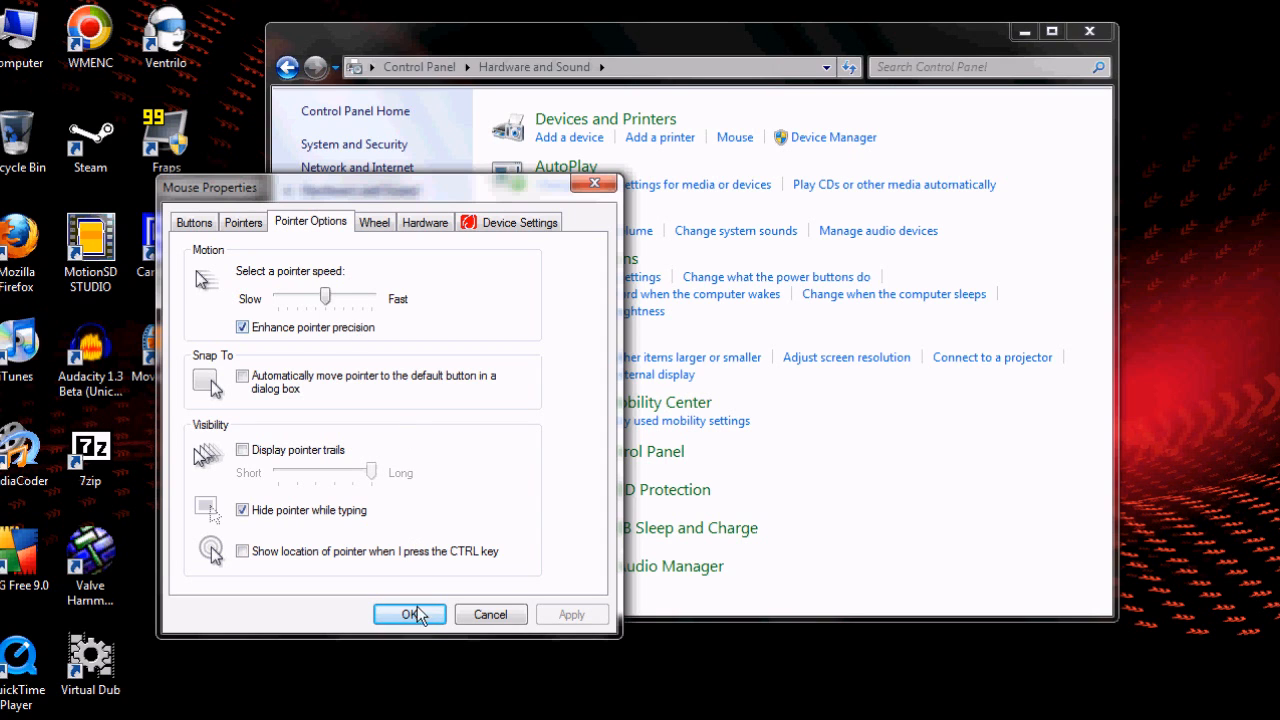
Step: Close Mouse Properties, then verify Display text size is 100% and cancel the custom DPI check
click(409, 614)
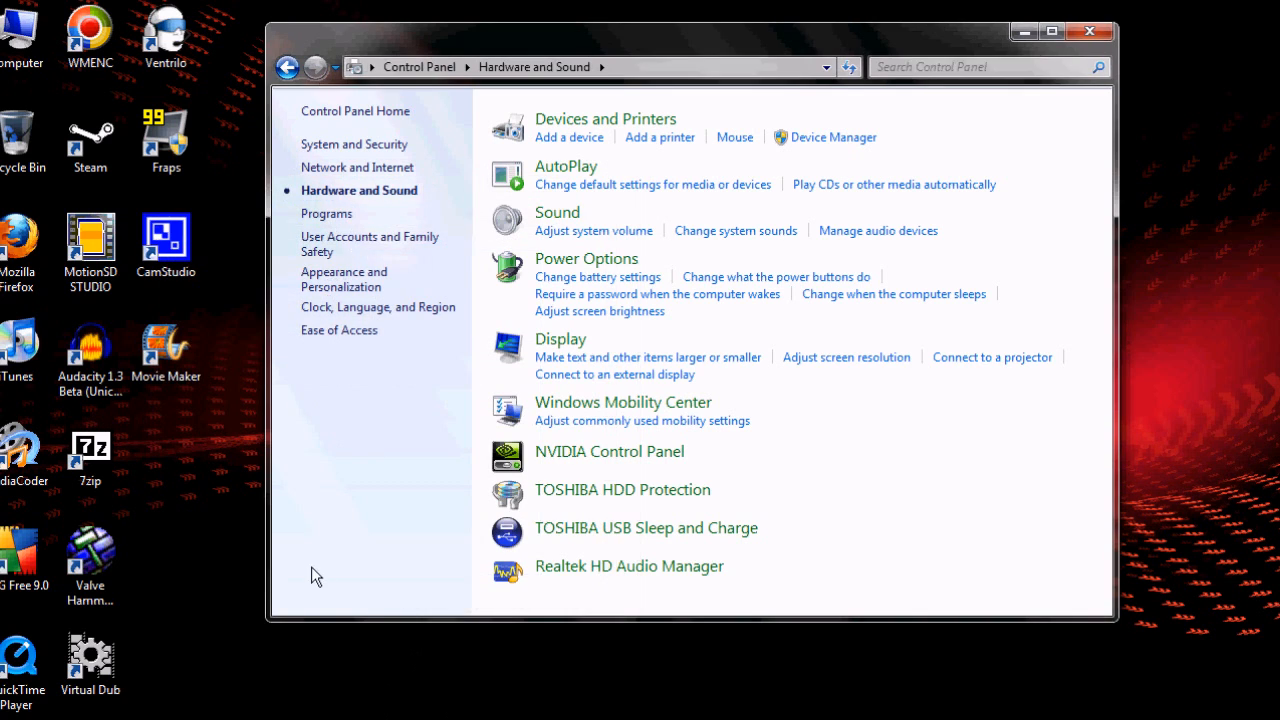
mouse_move(323, 448)
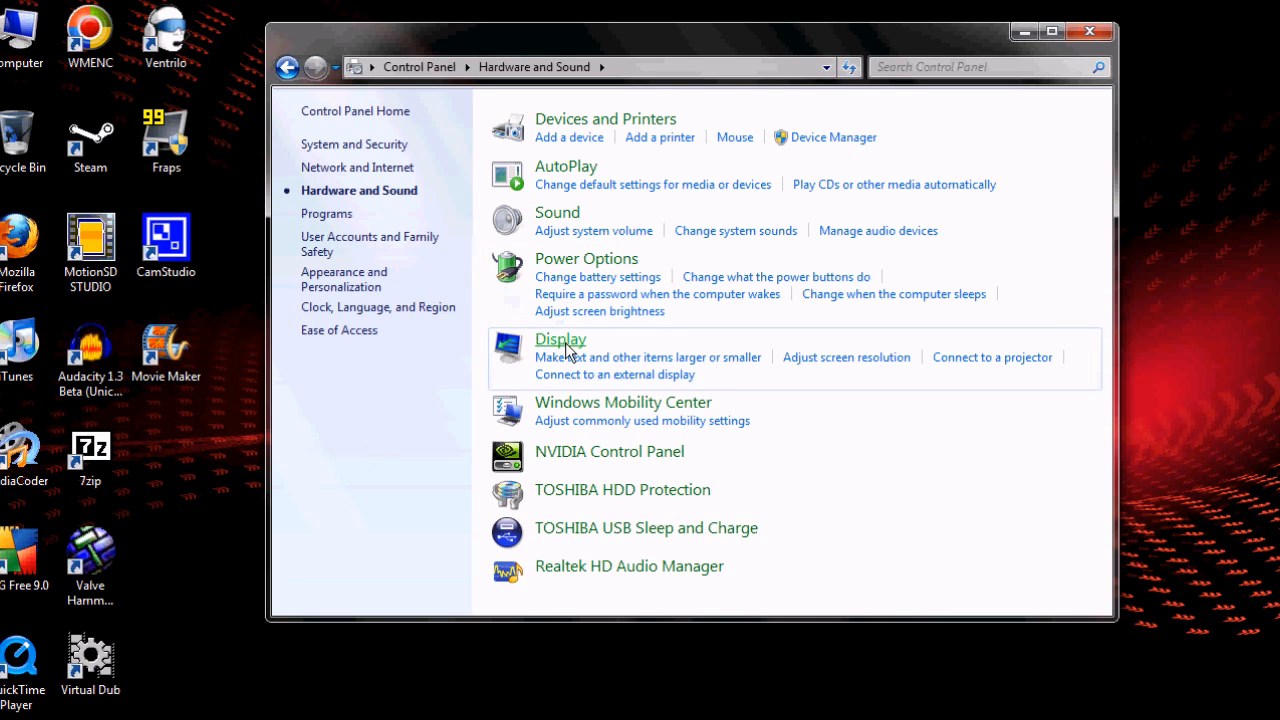
mouse_move(846, 357)
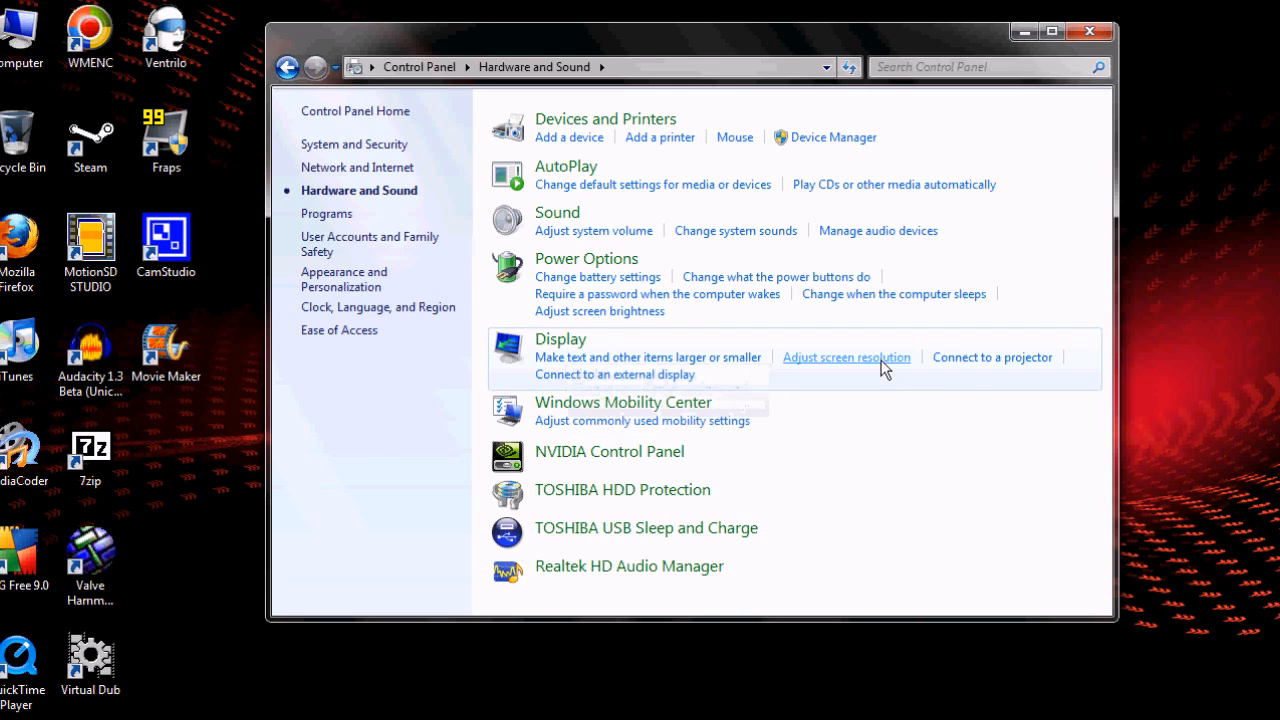
click(846, 357)
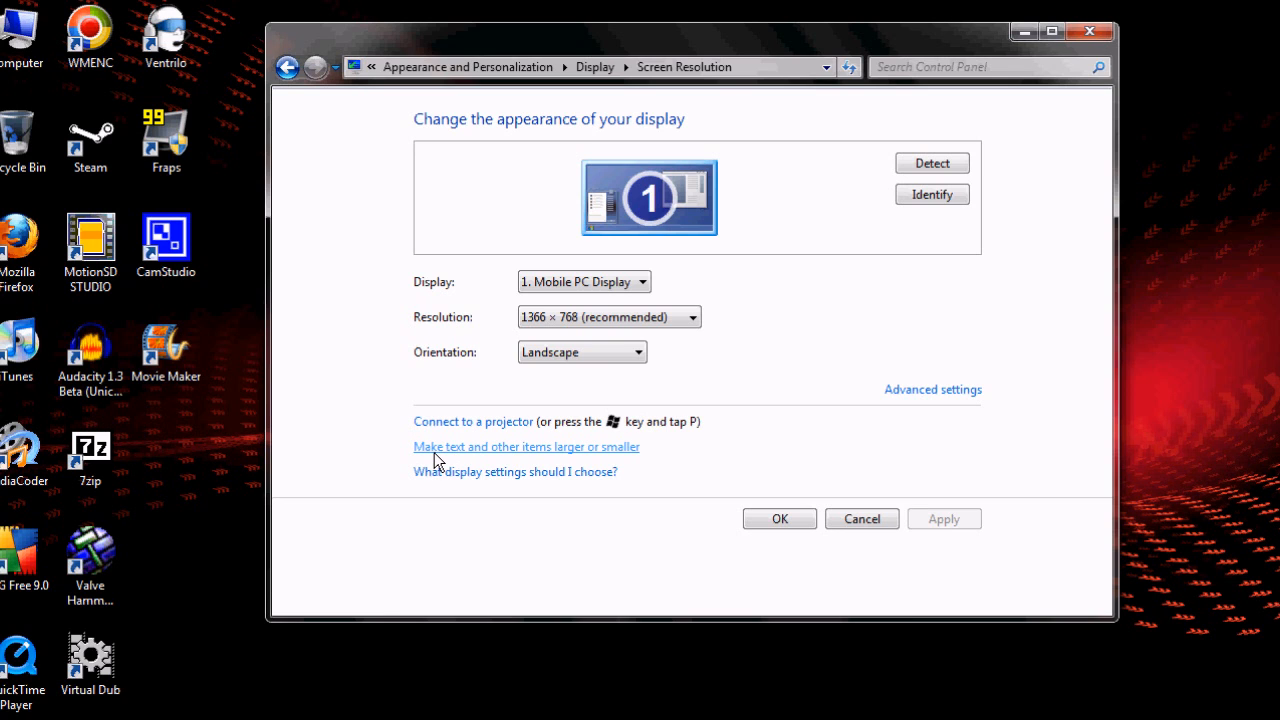
click(526, 446)
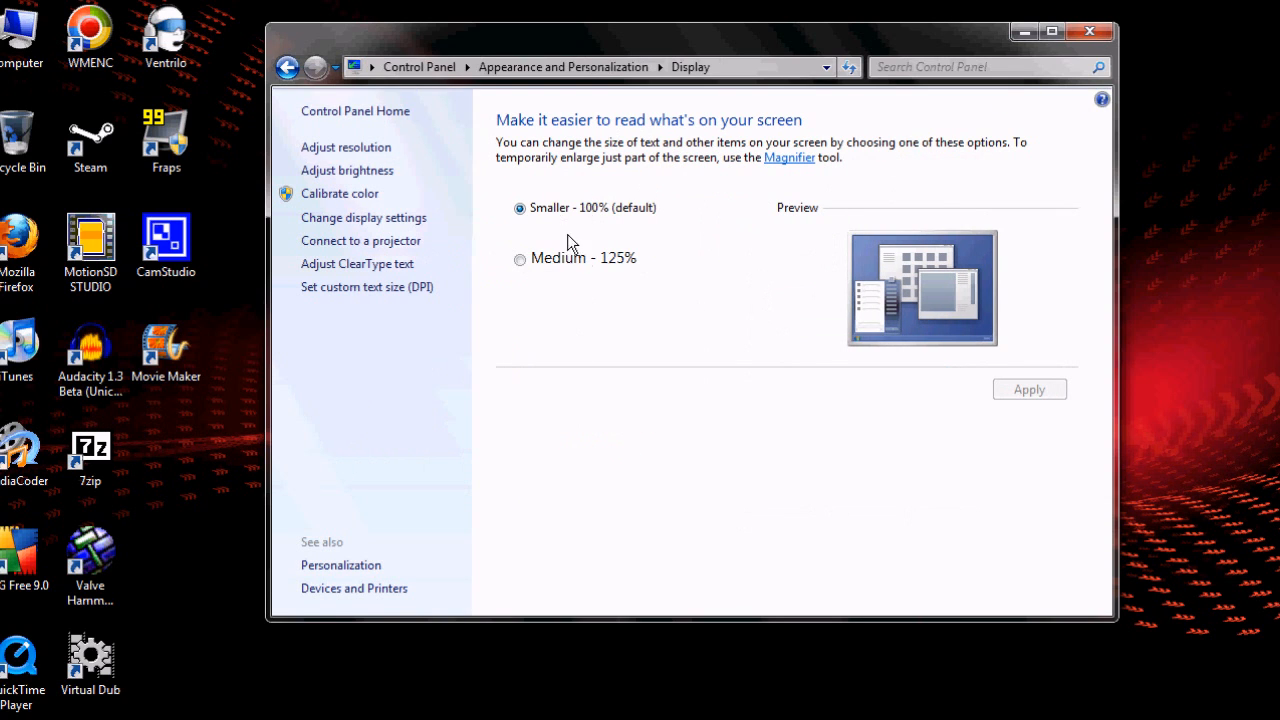
mouse_move(591, 459)
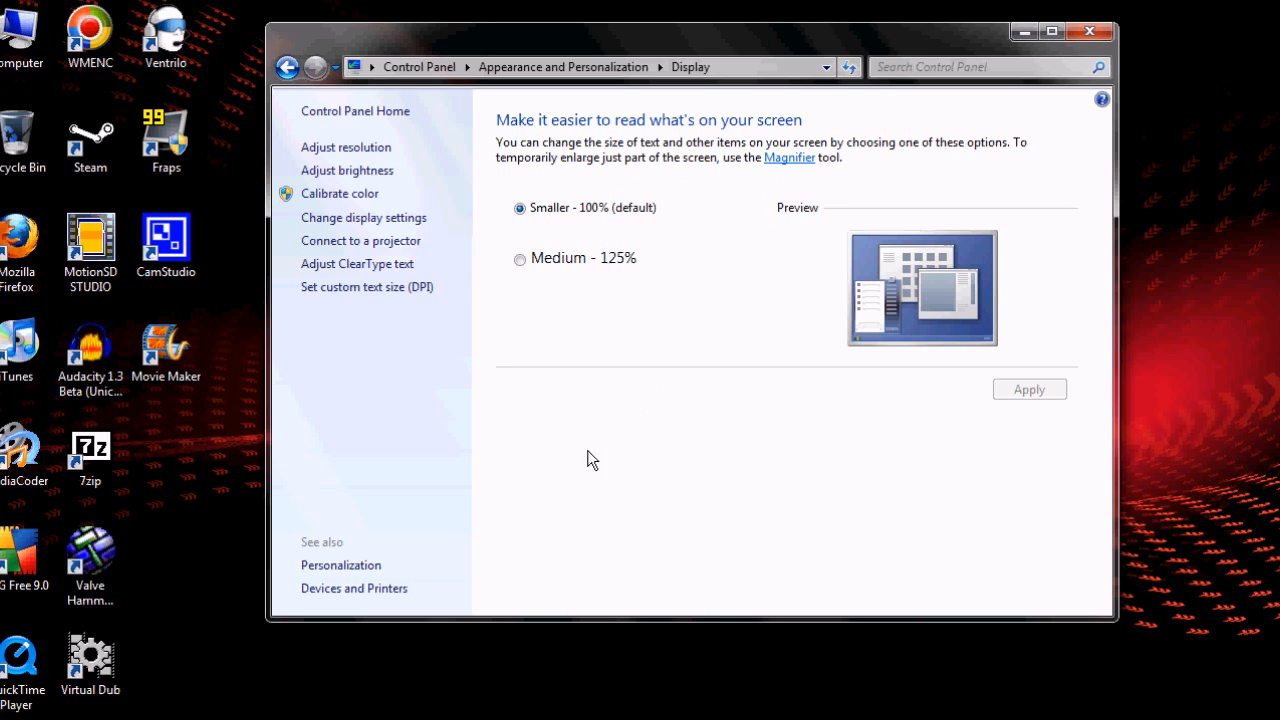
click(367, 287)
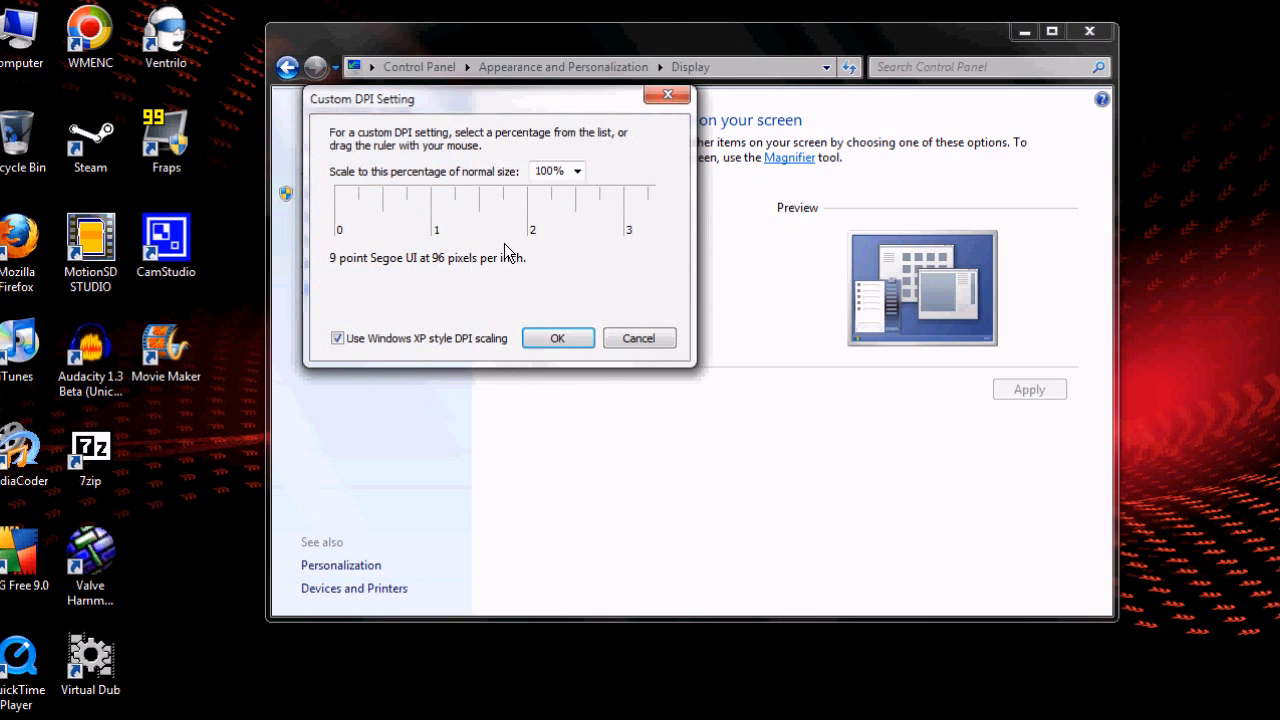
mouse_move(639, 338)
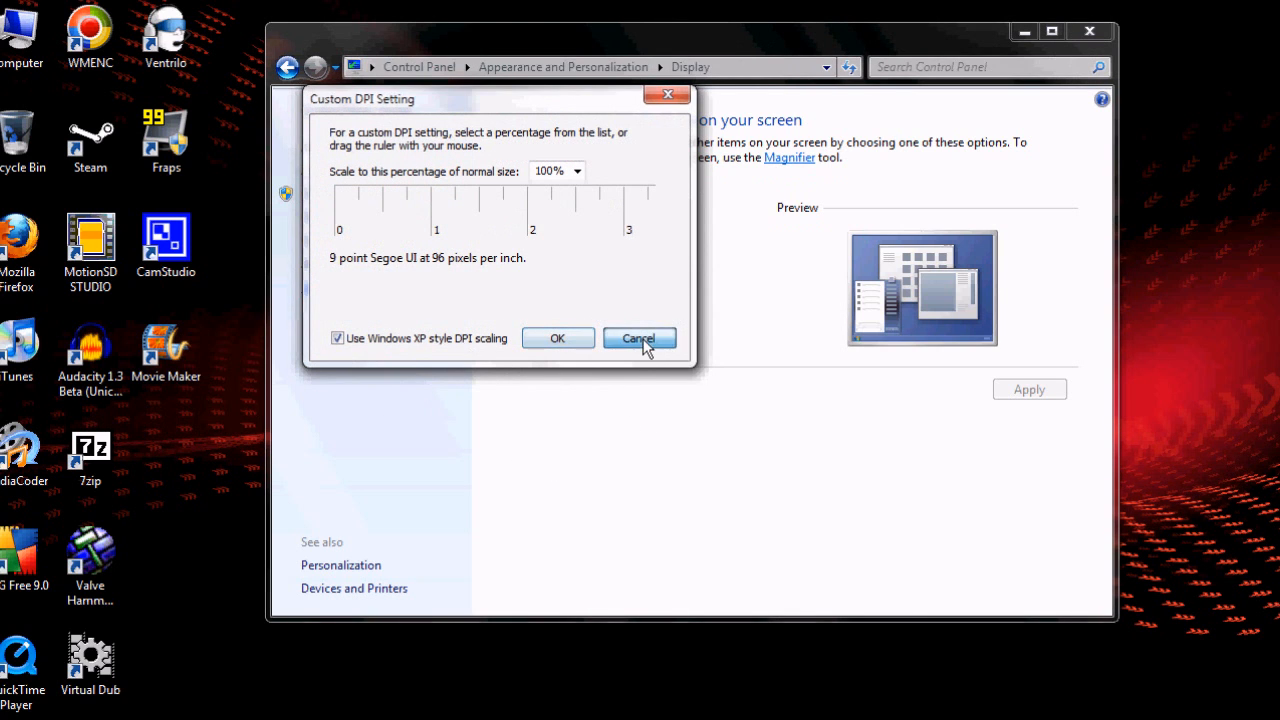
click(639, 338)
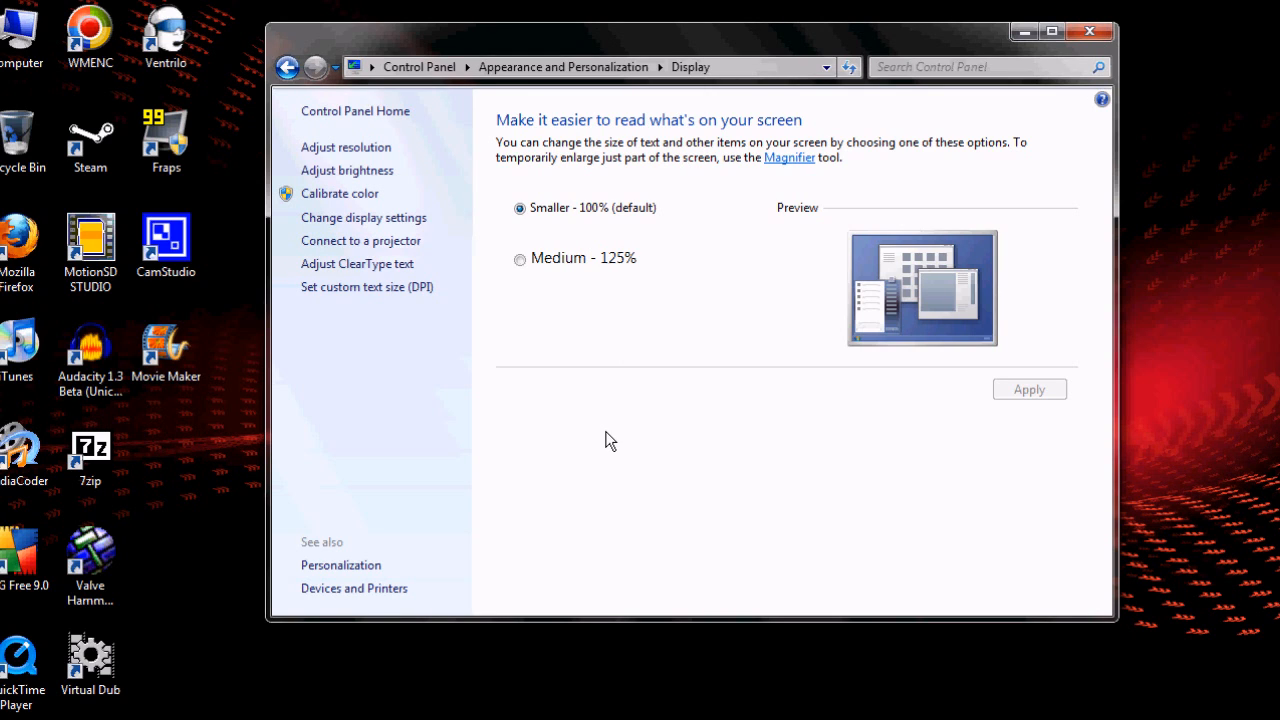
mouse_move(605, 315)
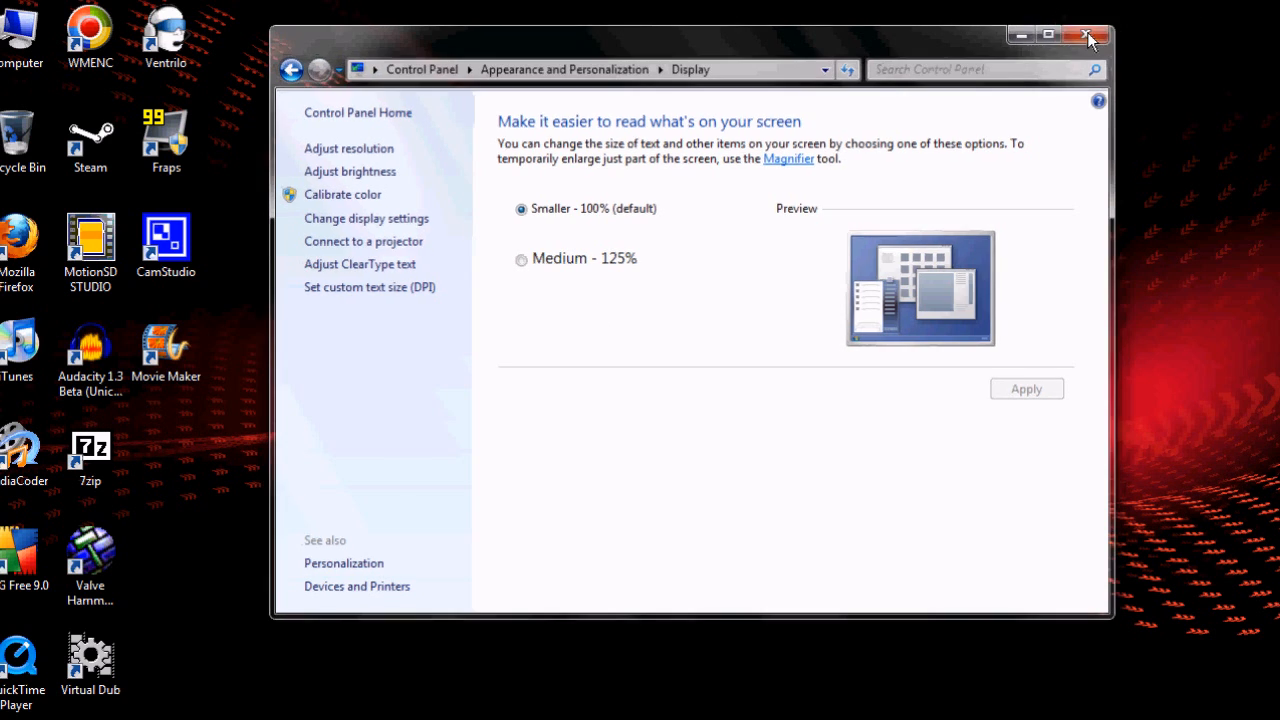
Step: Close Control Panel and navigate Downloads to the MarkC_Windows7_MouseFix folder
click(1090, 36)
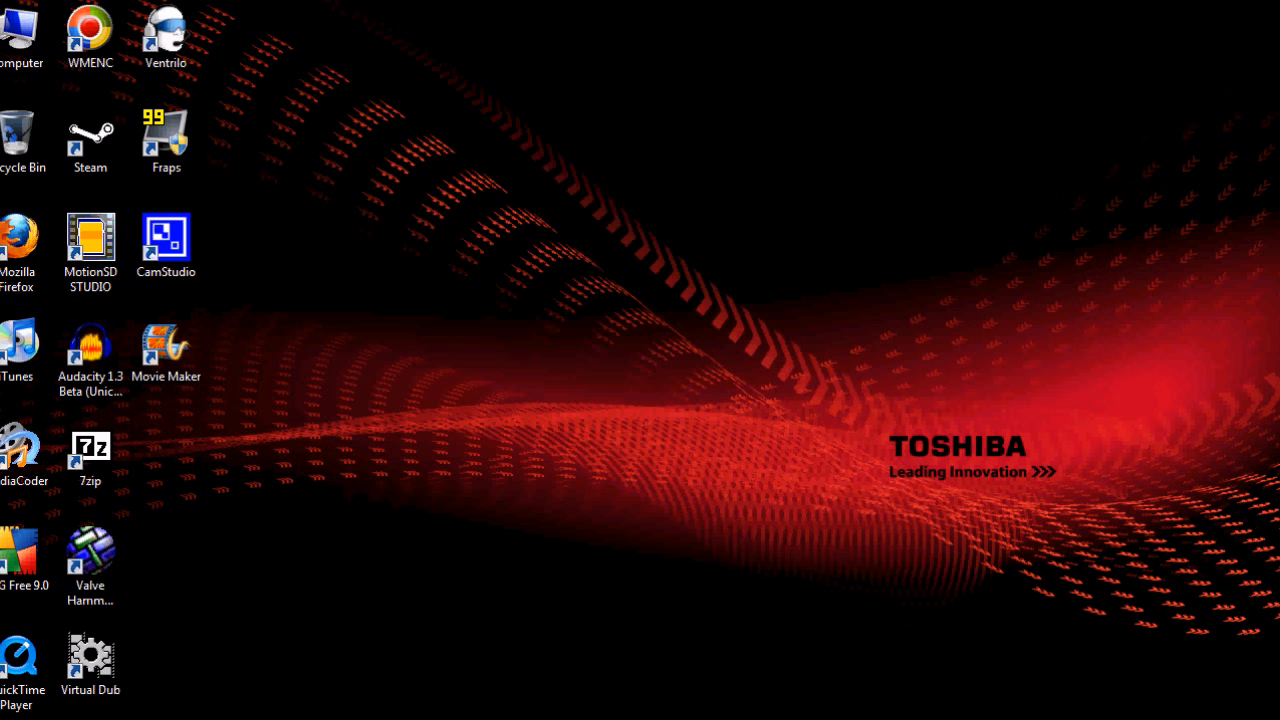
double_click(89, 240)
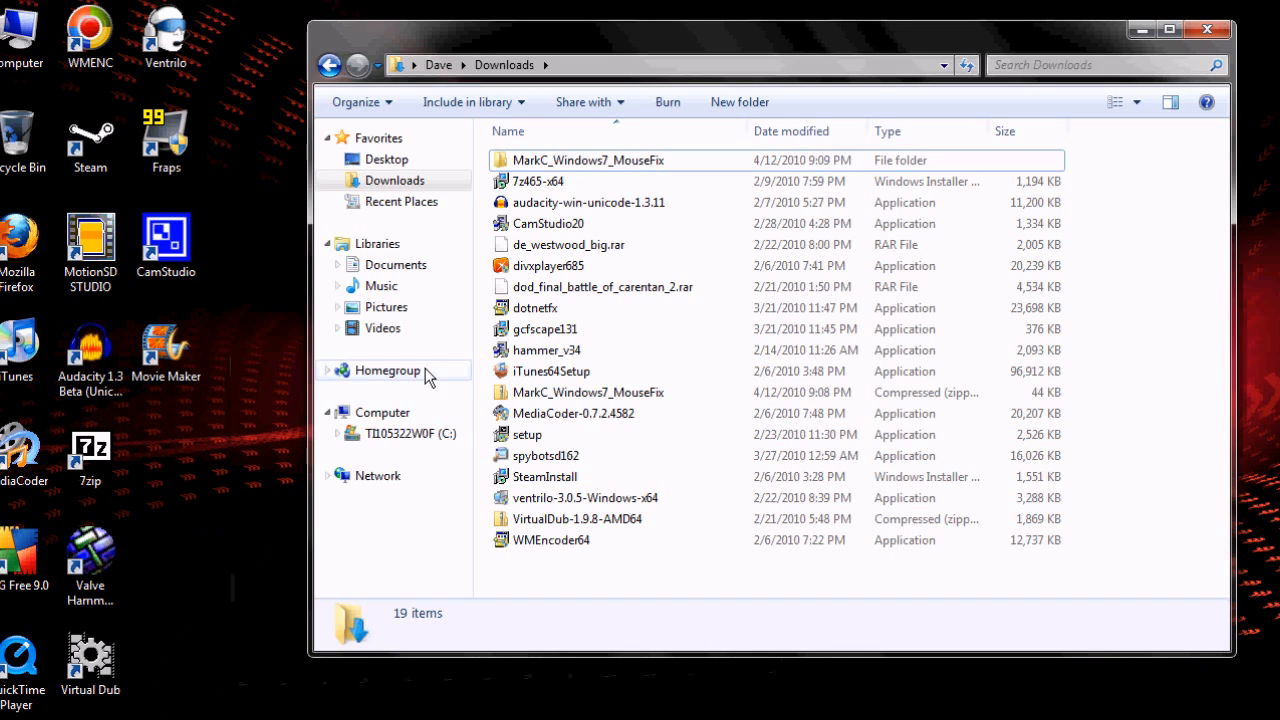
click(588, 392)
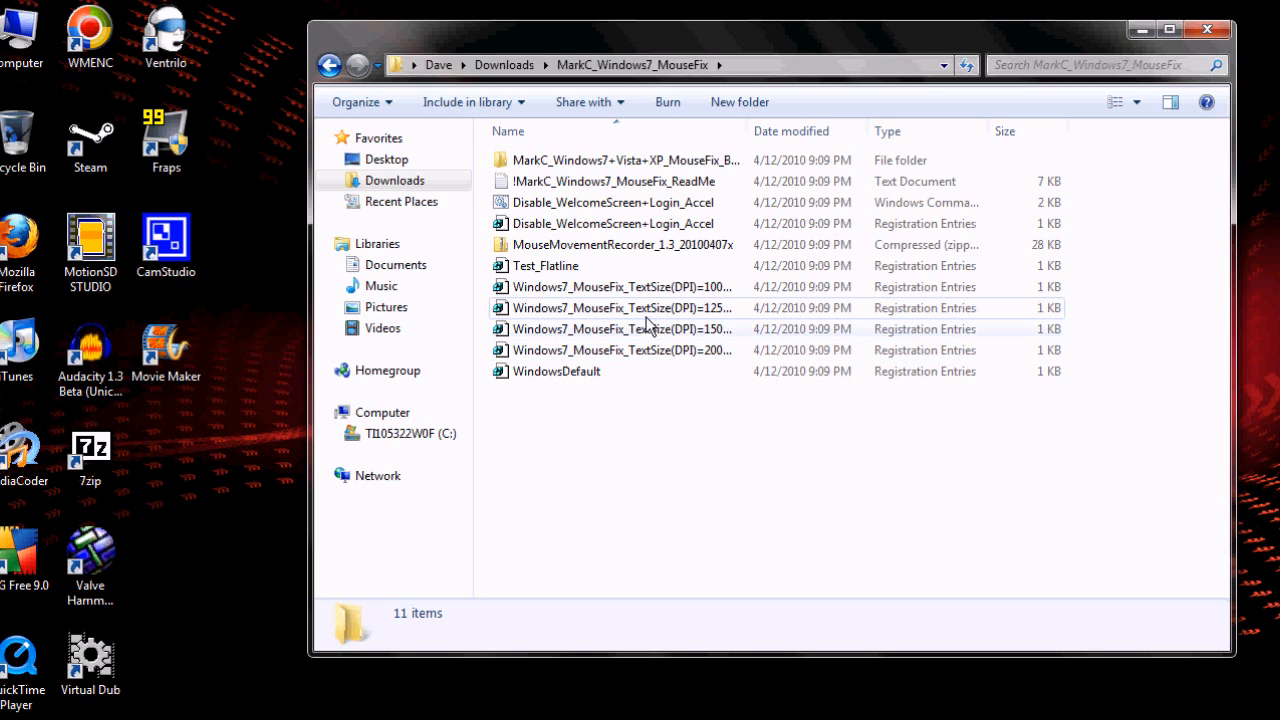
Step: Merge the TextSize(DPI)=100% .reg file into the registry and close Explorer
click(622, 287)
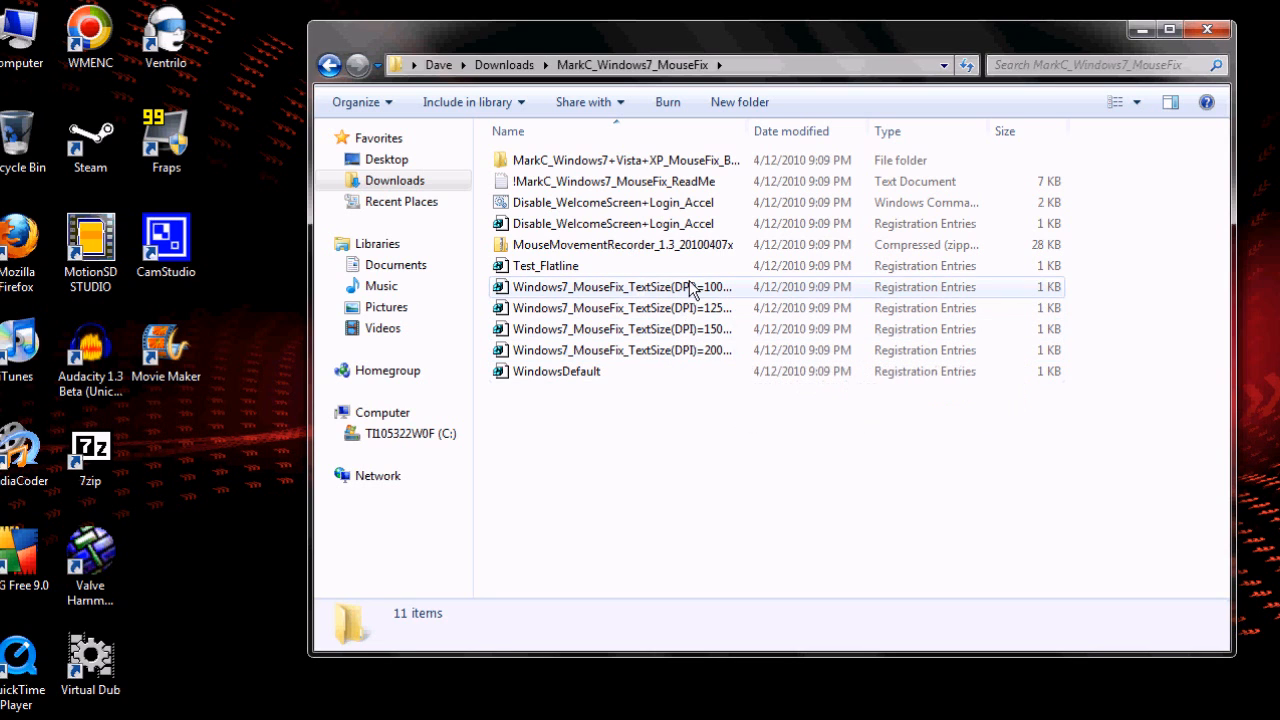
double_click(620, 287)
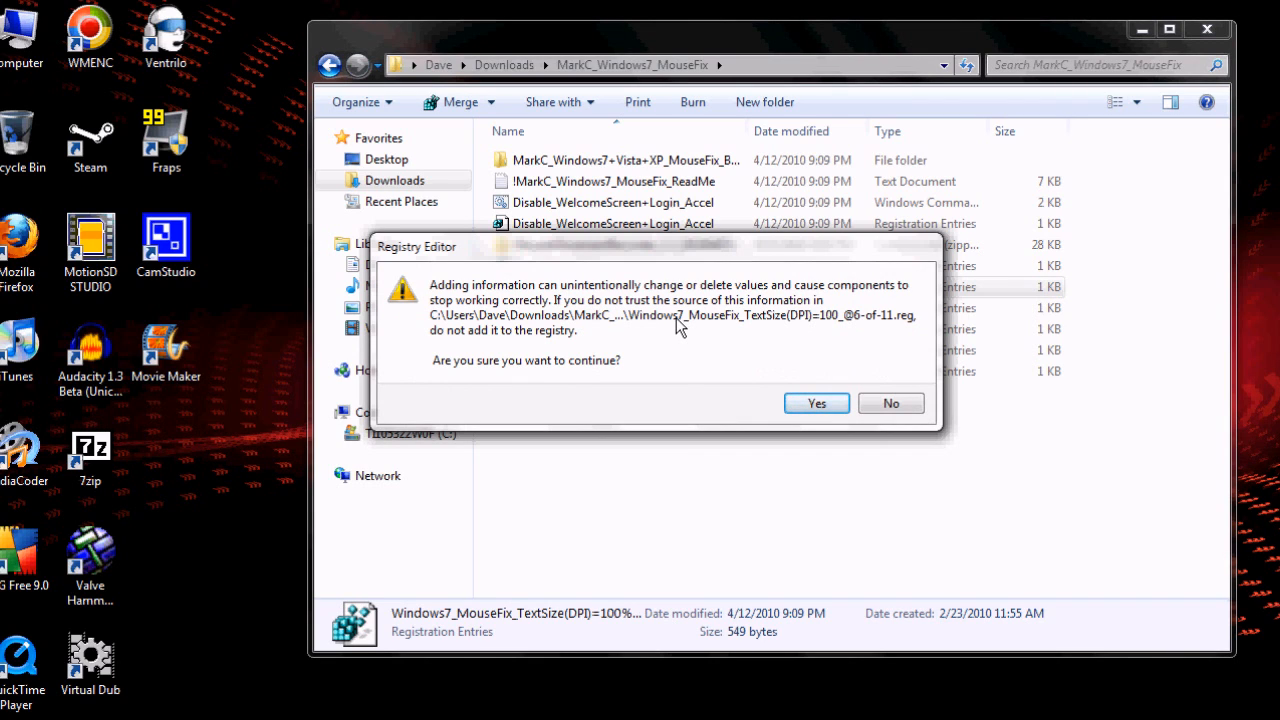
mouse_move(520, 354)
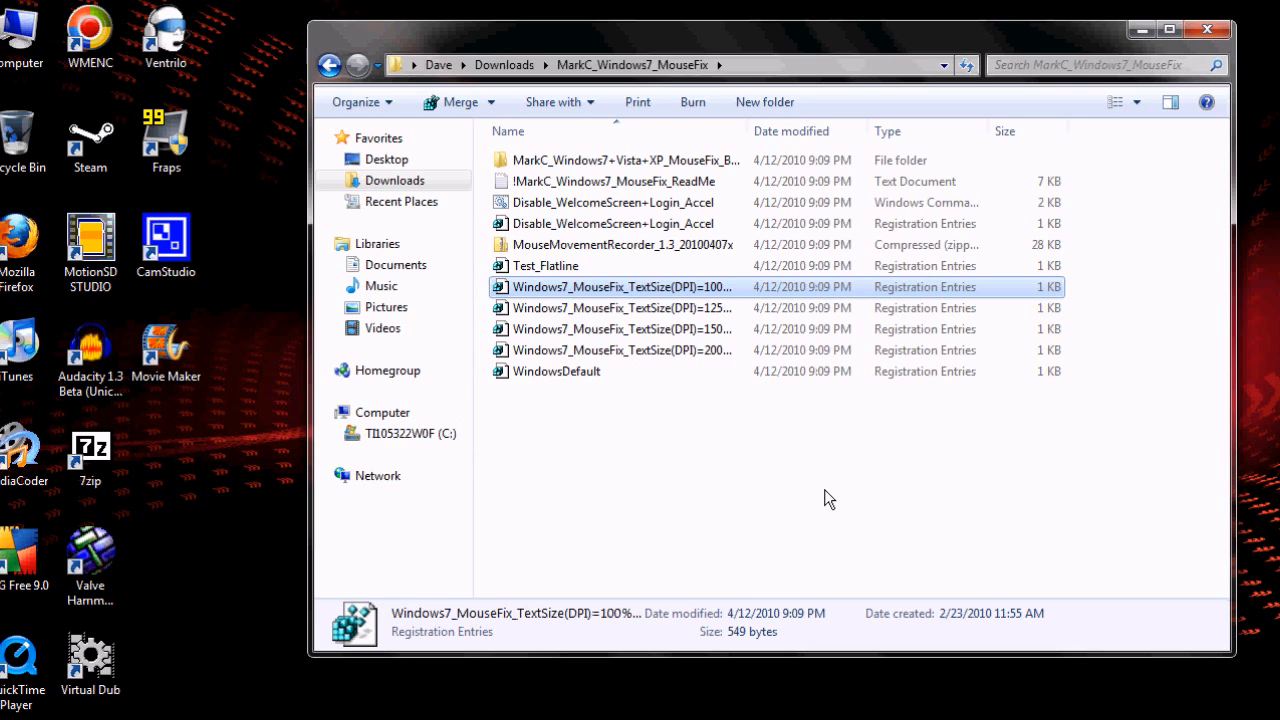
mouse_move(1185, 57)
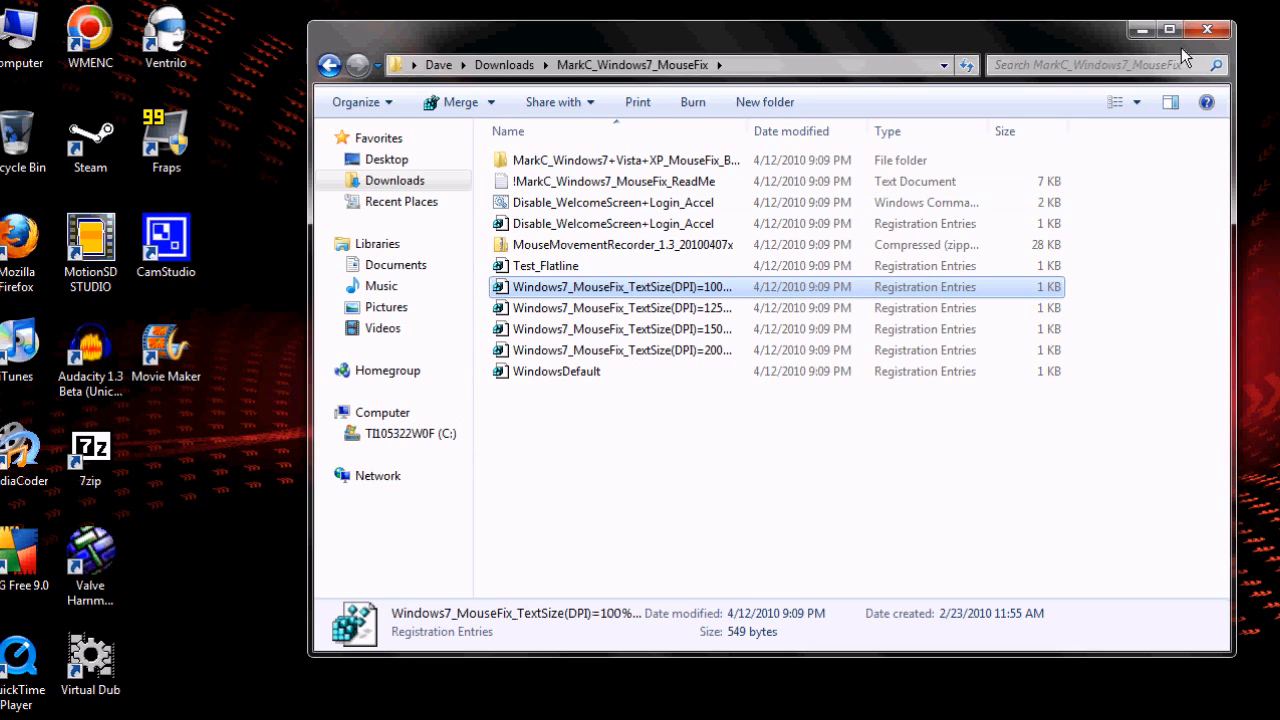
click(1207, 29)
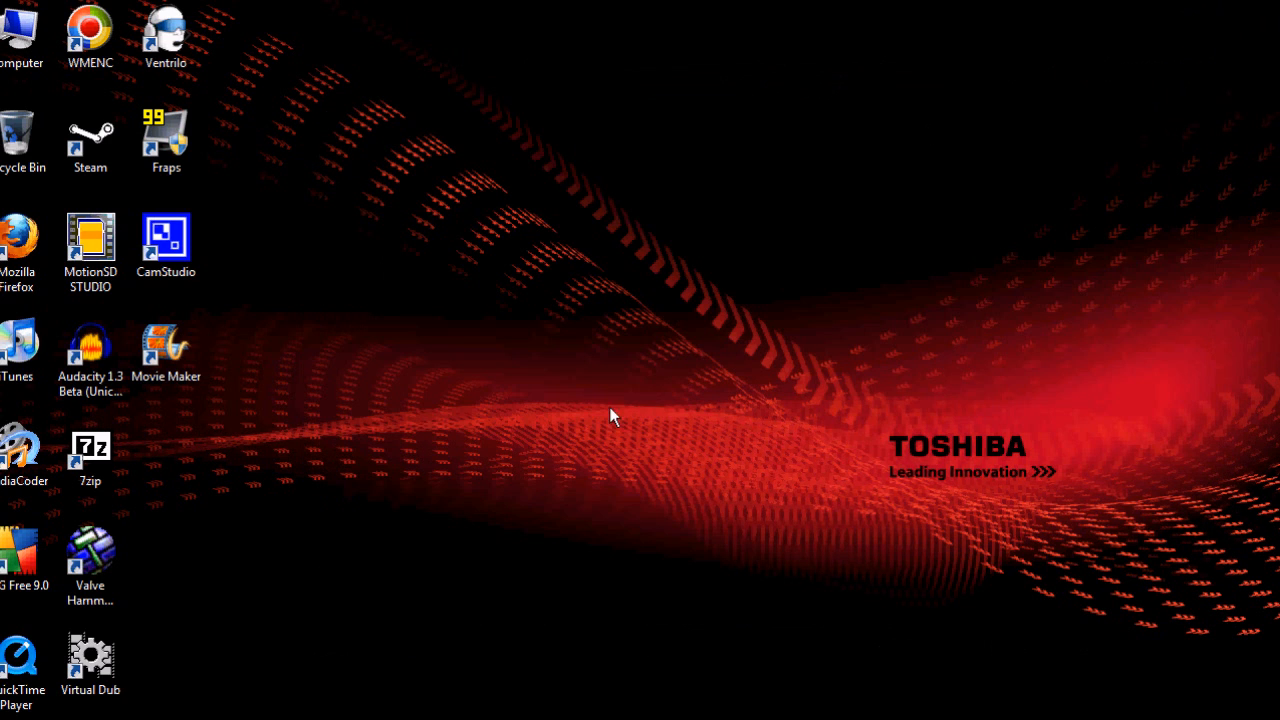
mouse_move(658, 310)
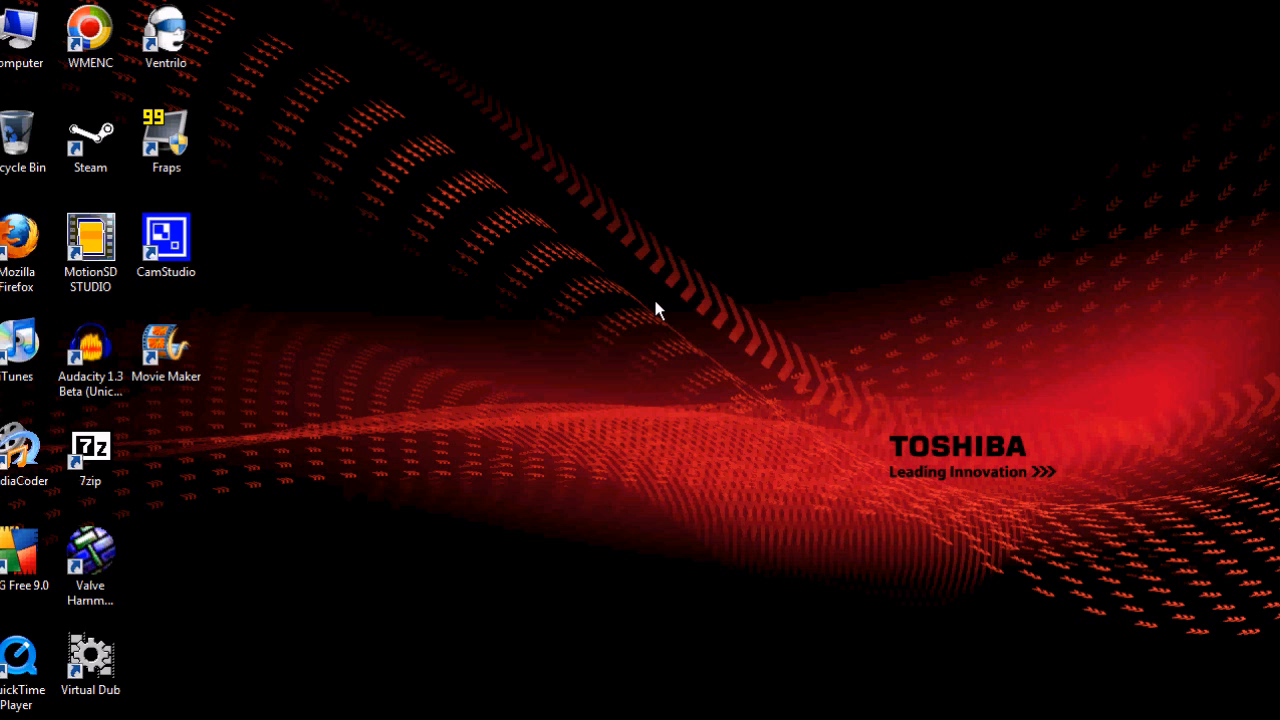
mouse_move(210, 528)
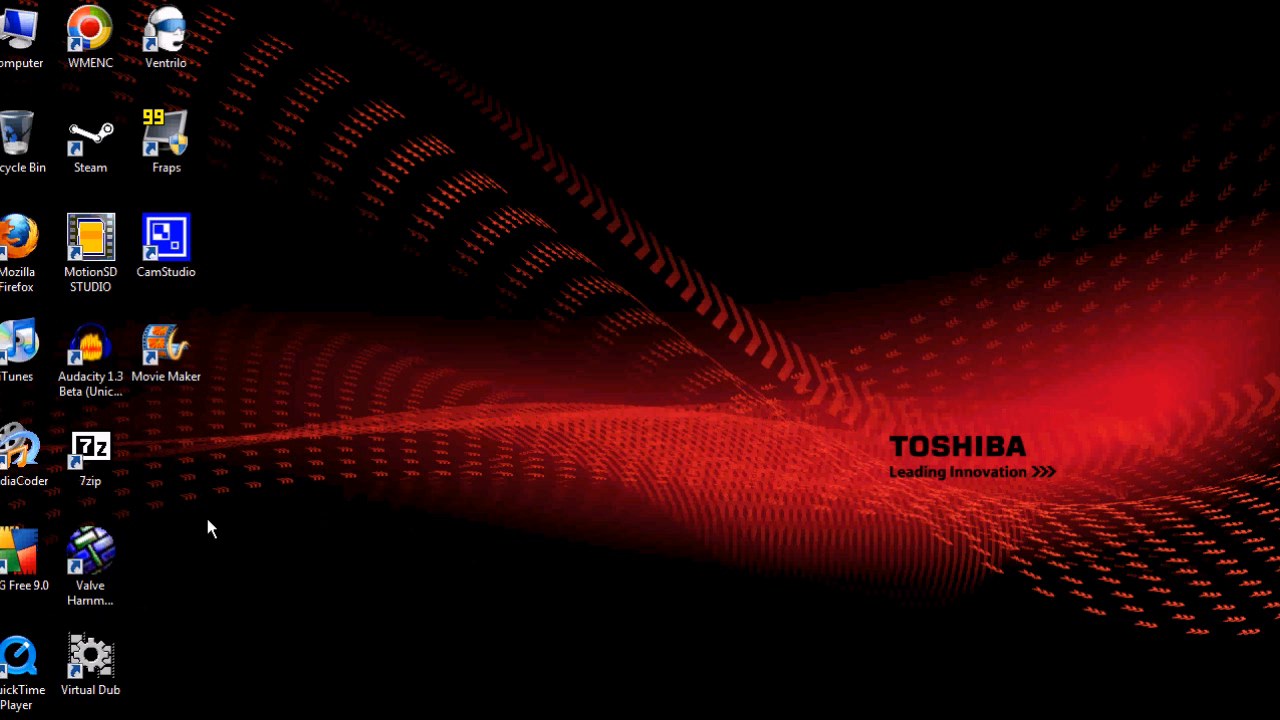
mouse_move(590, 365)
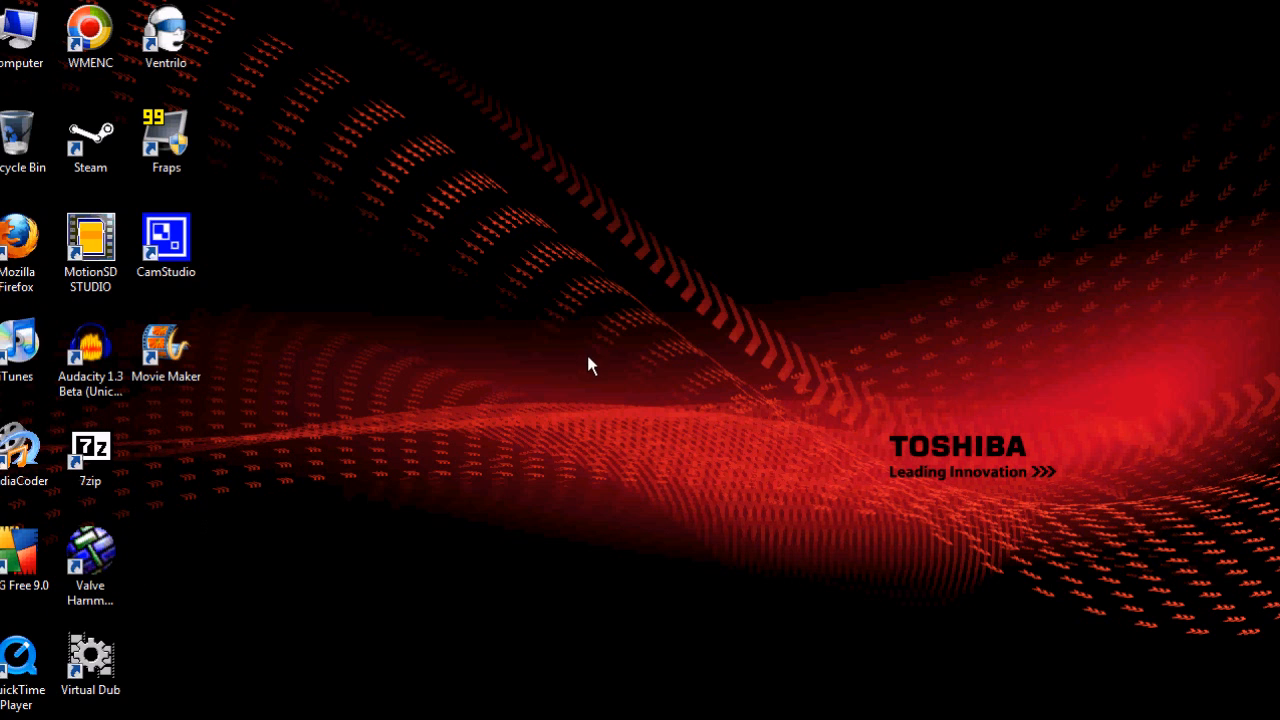
mouse_move(570, 172)
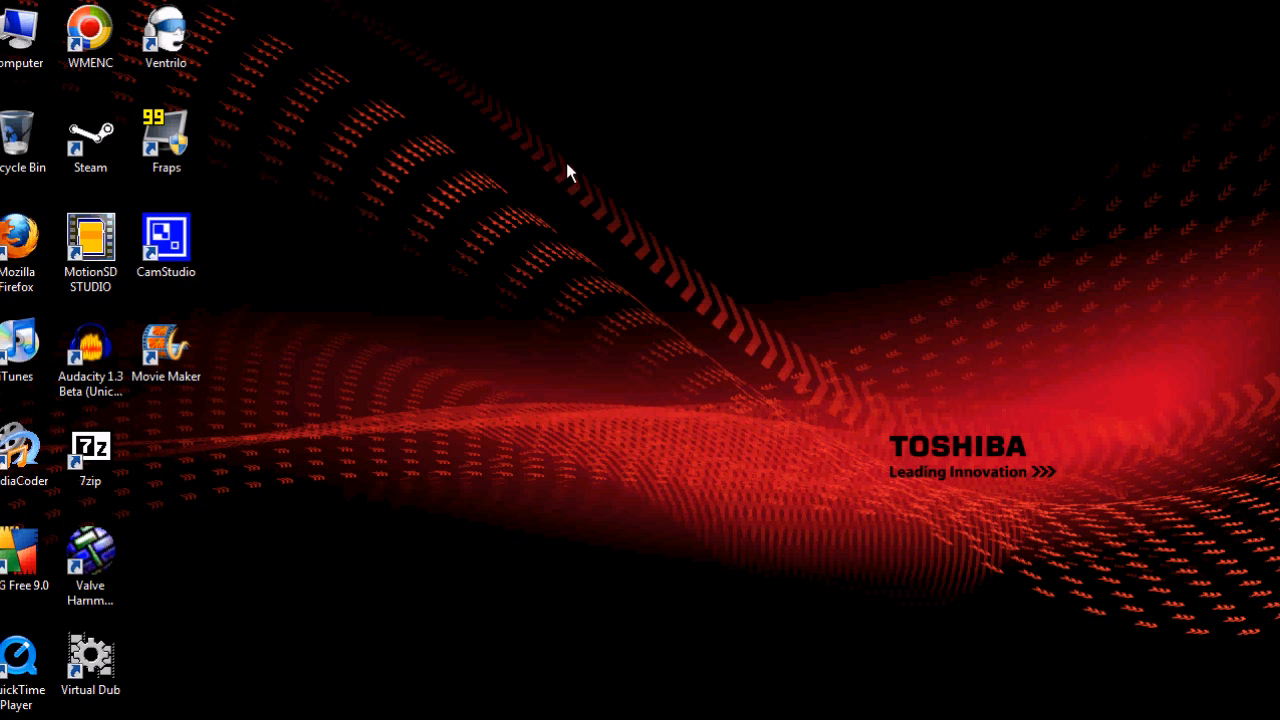
mouse_move(340, 660)
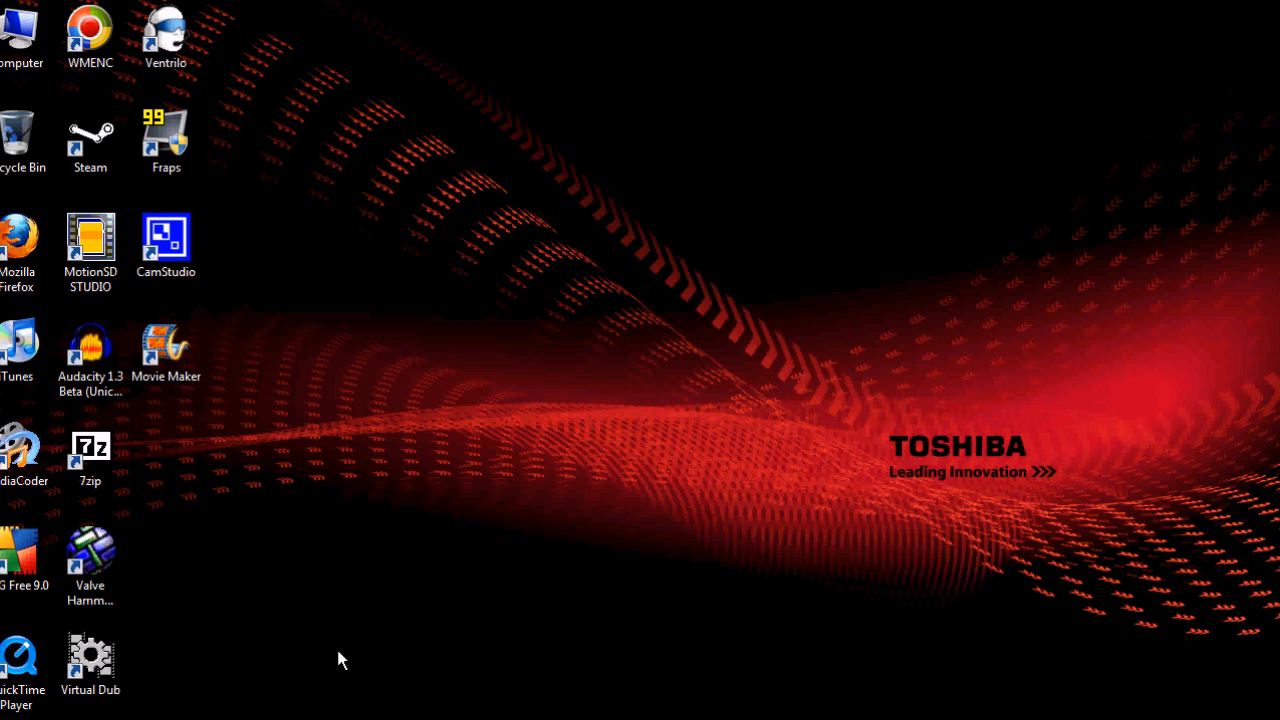
mouse_move(510, 248)
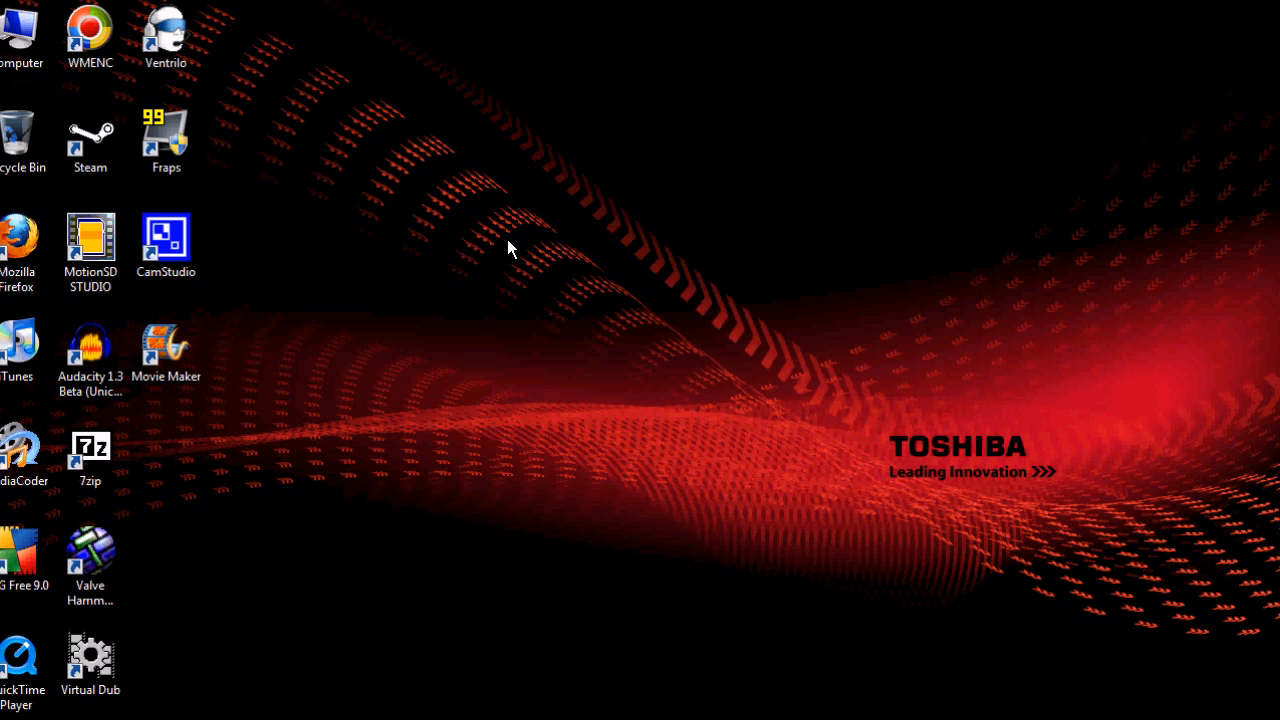
mouse_move(435, 293)
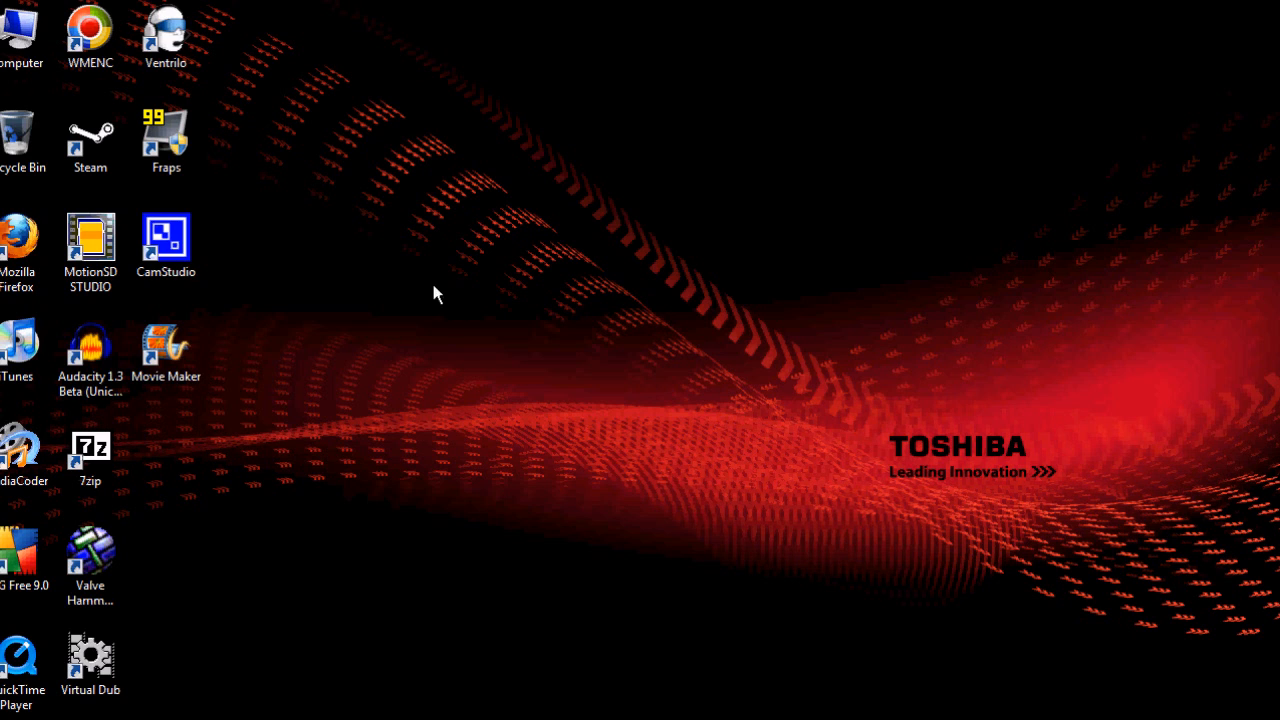
mouse_move(343, 277)
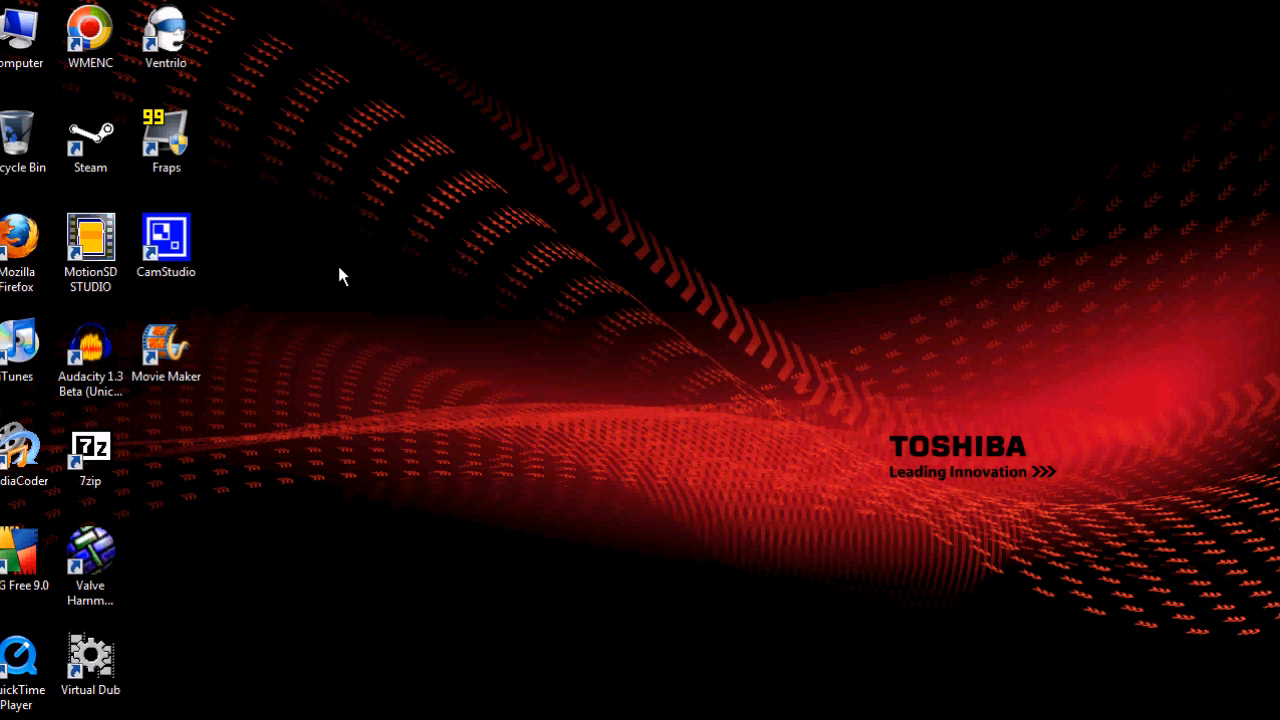